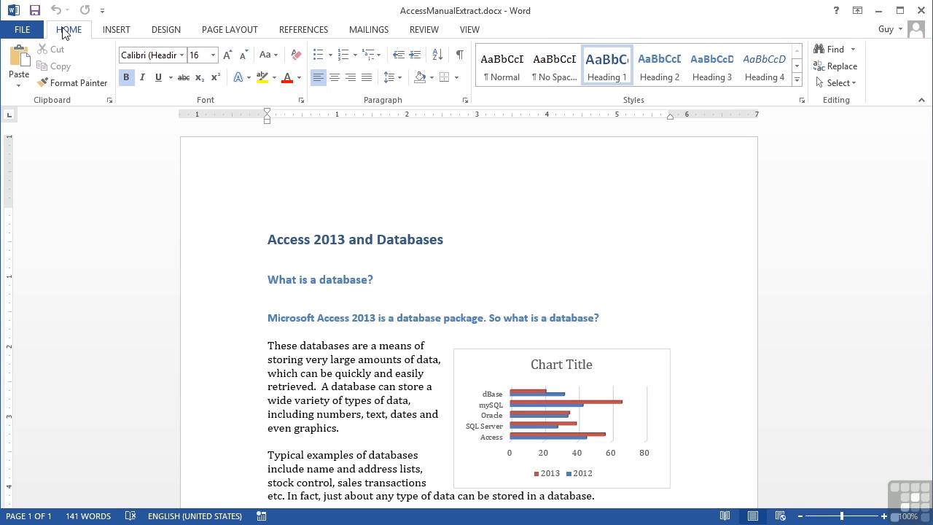
Show Word's New-document template gallery from the File menu over the open document.
{"action": "left_click", "coordinate": [268, 239]}
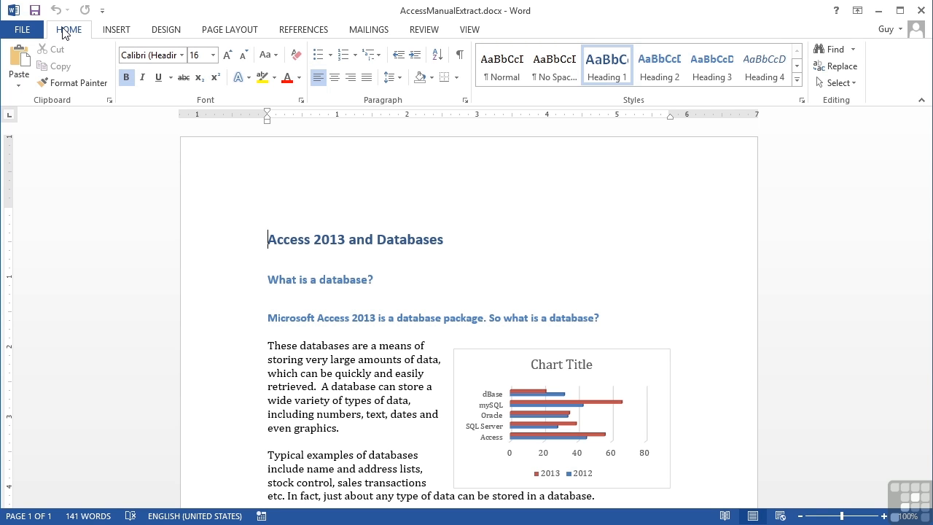
{"action": "left_click", "coordinate": [21, 29]}
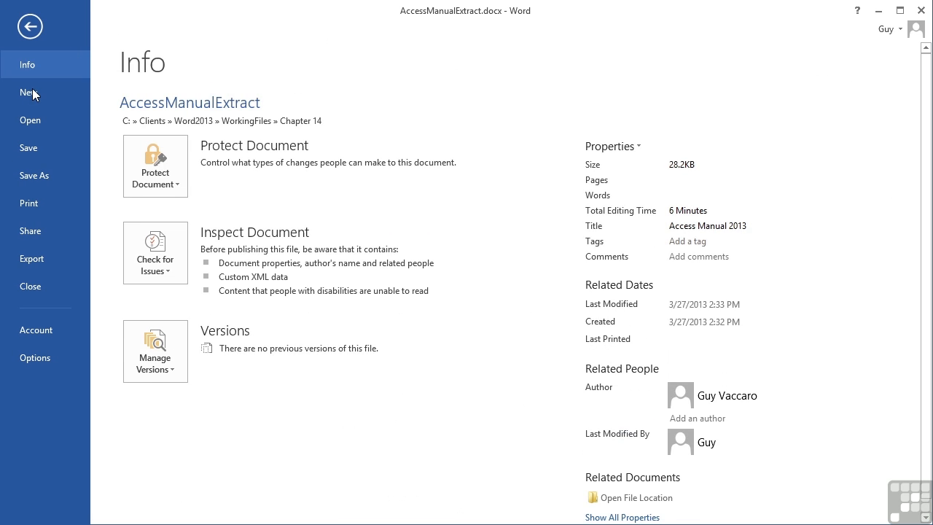
{"action": "left_click", "coordinate": [29, 92]}
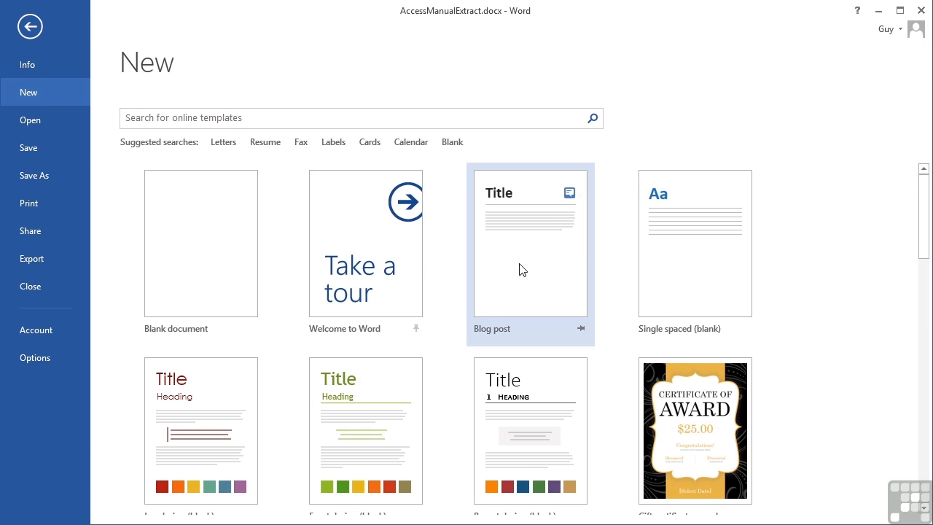
{"action": "mouse_move", "coordinate": [524, 278]}
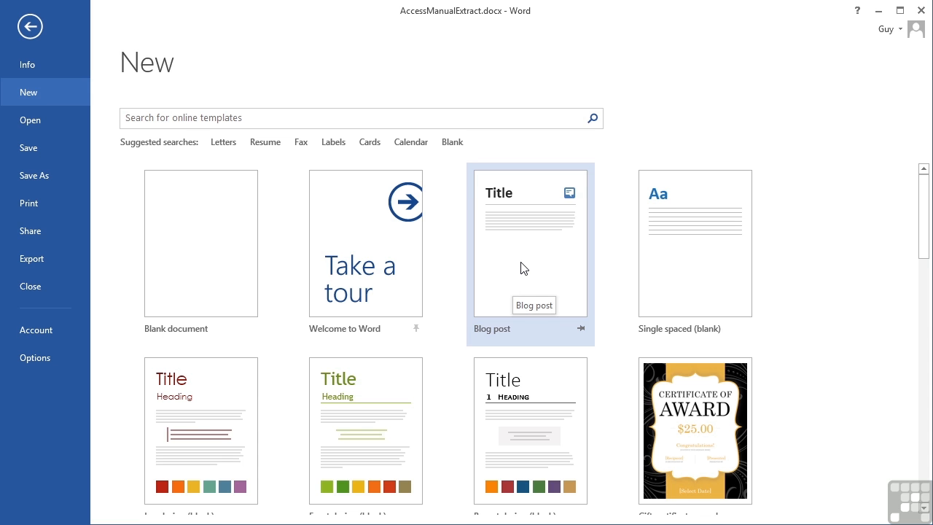
Create a Blog post titled "Guy's Blog for the World" with a body line ending "that I can do it!".
{"action": "left_click", "coordinate": [530, 242]}
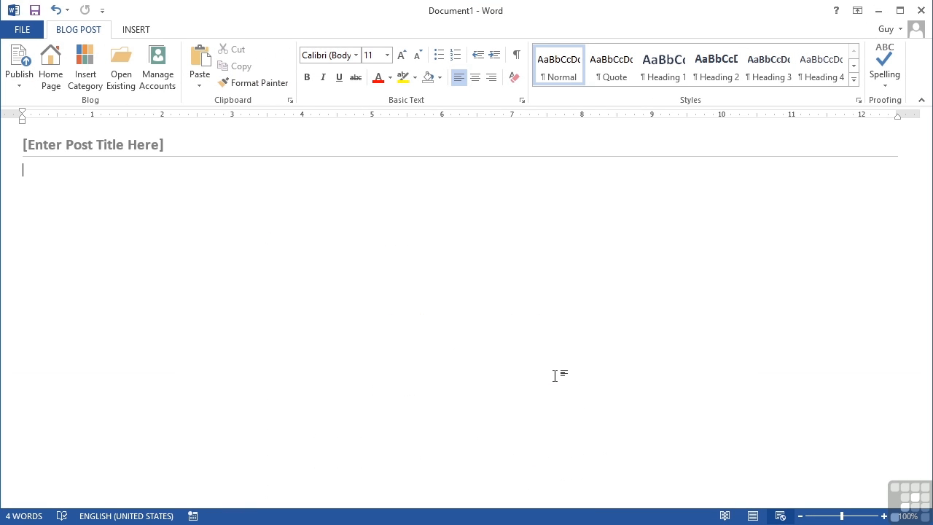
{"action": "mouse_move", "coordinate": [84, 37]}
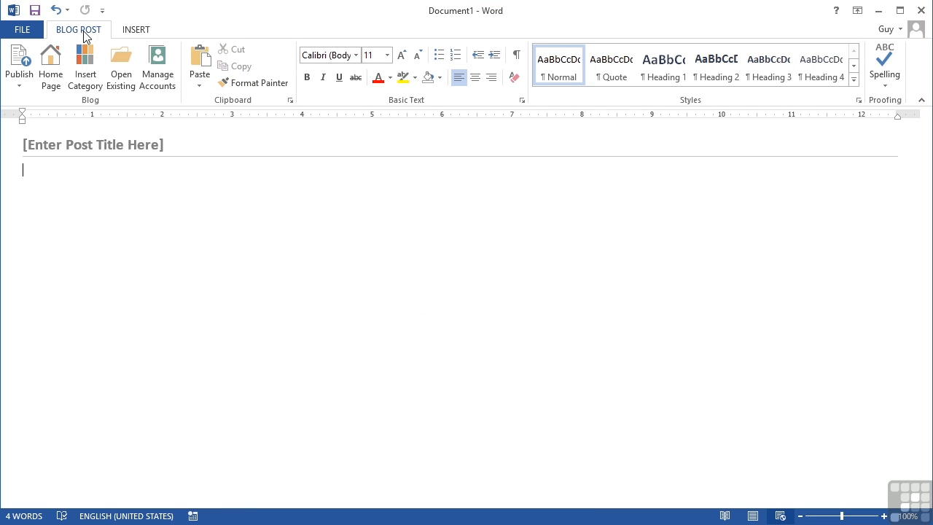
{"action": "mouse_move", "coordinate": [202, 239]}
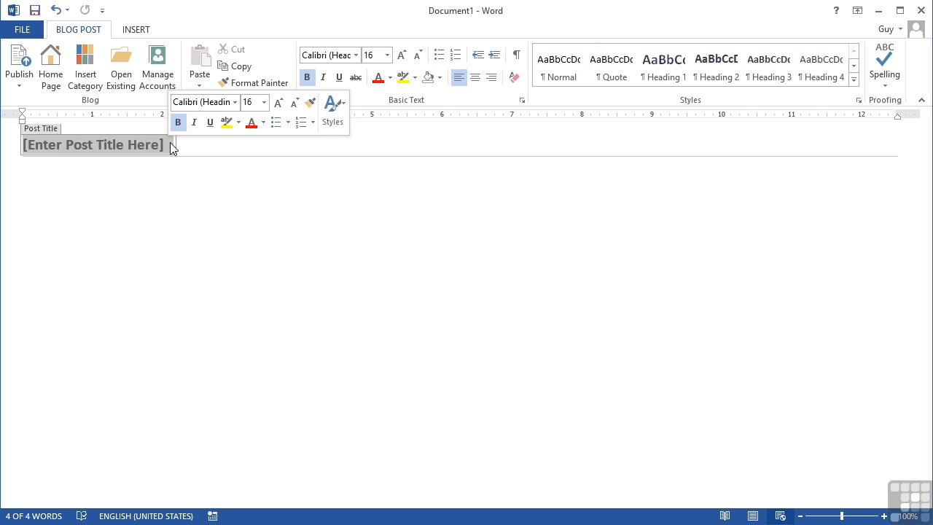
{"action": "type", "text": "Guy's Blo"}
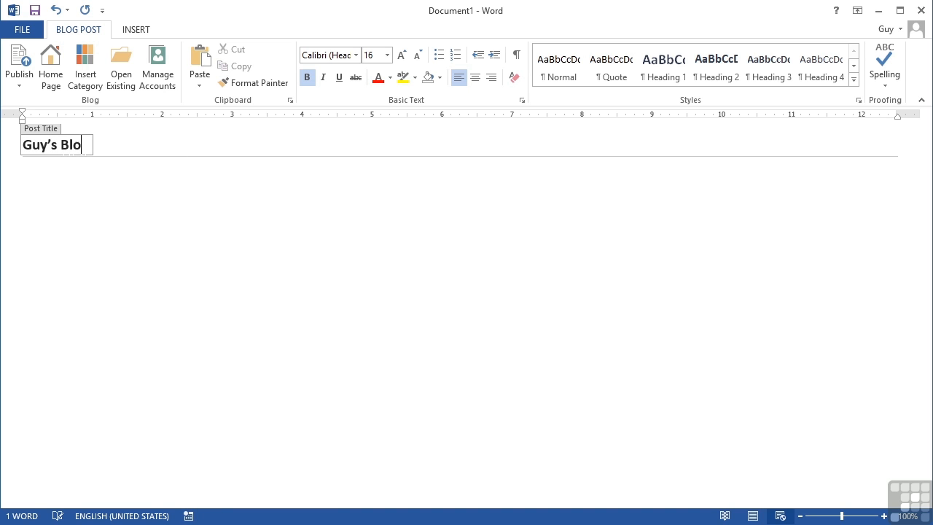
{"action": "type", "text": "g for the Wo"}
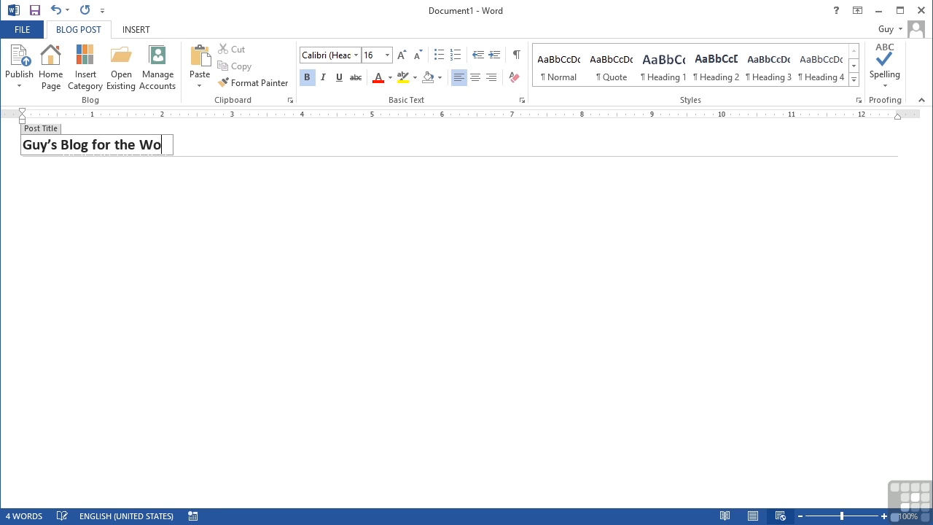
{"action": "type", "text": "rld"}
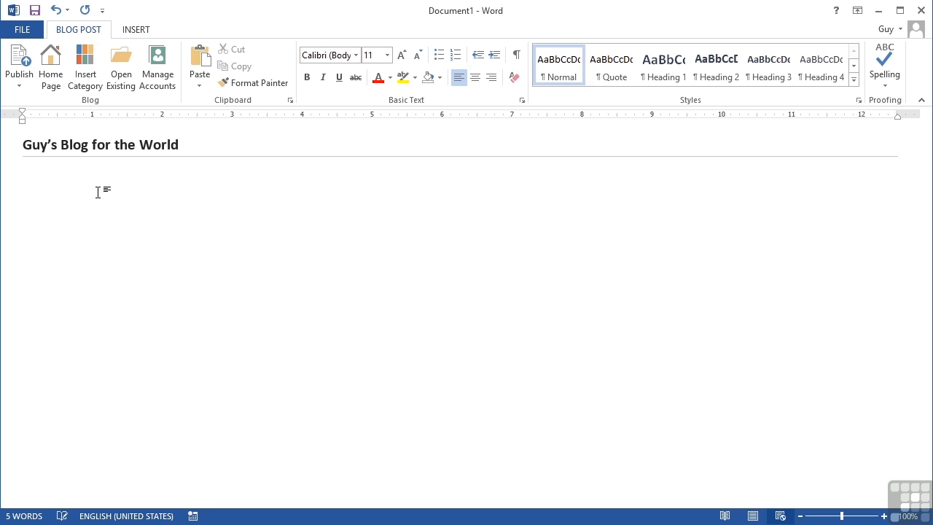
{"action": "type", "text": "This is simply a blog to prove t"}
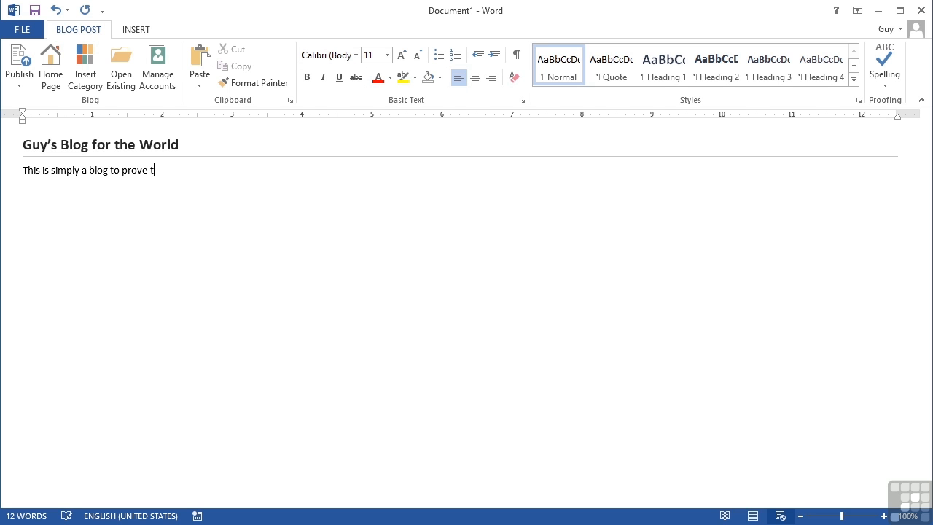
{"action": "type", "text": "hat I can do it"}
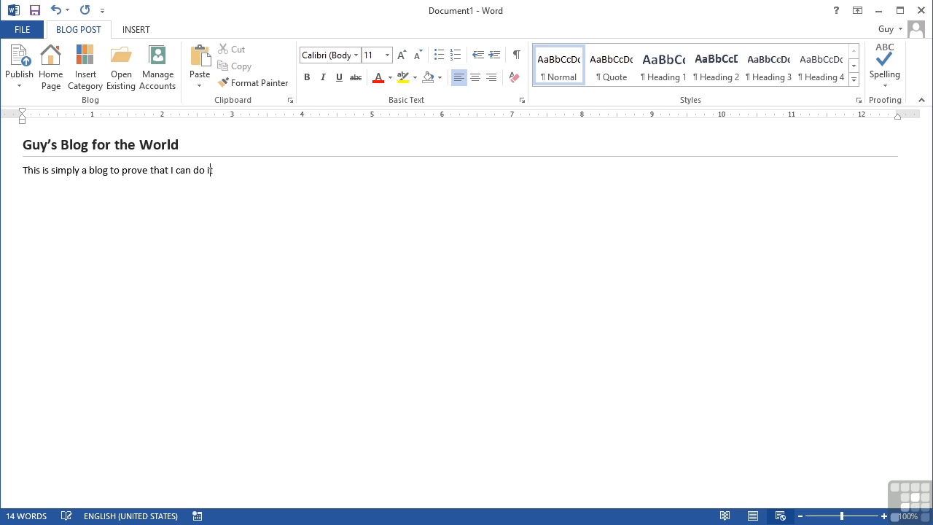
{"action": "type", "text": "!"}
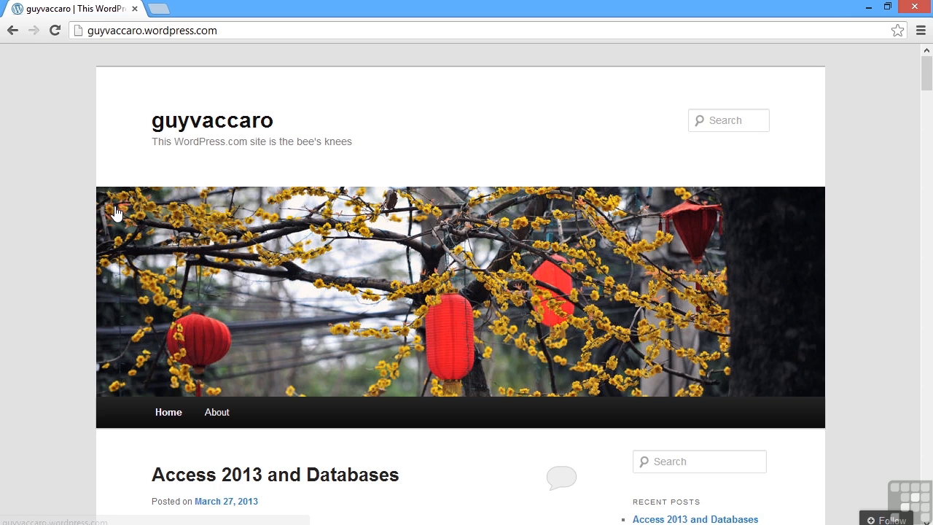
{"action": "mouse_move", "coordinate": [229, 35]}
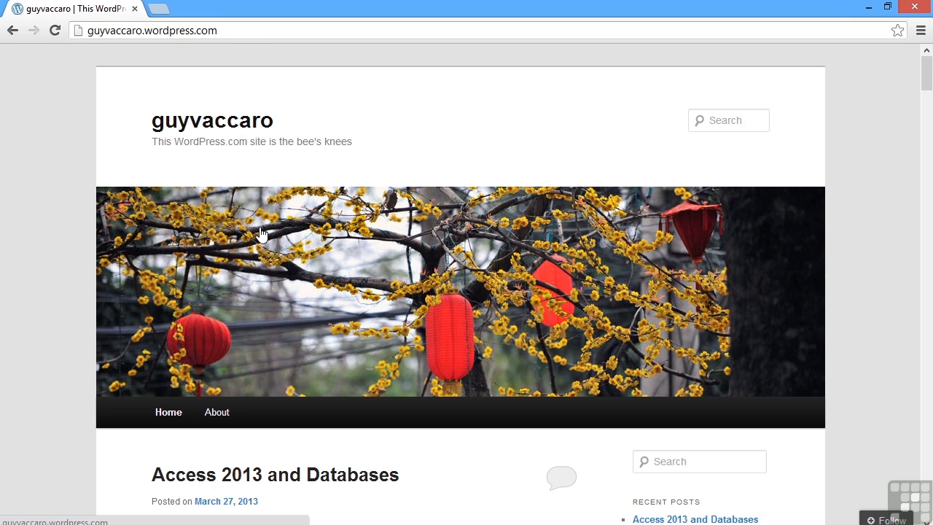
Scroll the WordPress home page to review the existing posts.
{"action": "scroll", "scroll_direction": "down", "scroll_amount": 3}
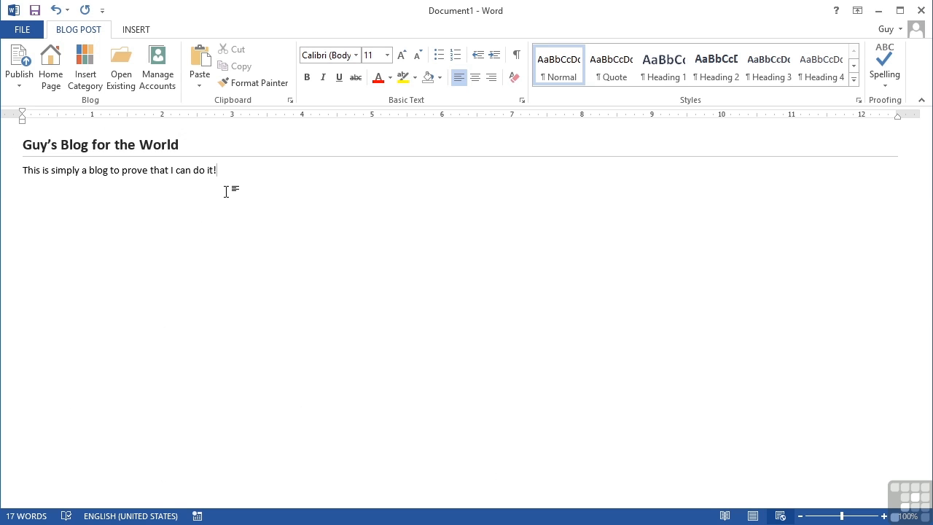
{"action": "mouse_move", "coordinate": [88, 166]}
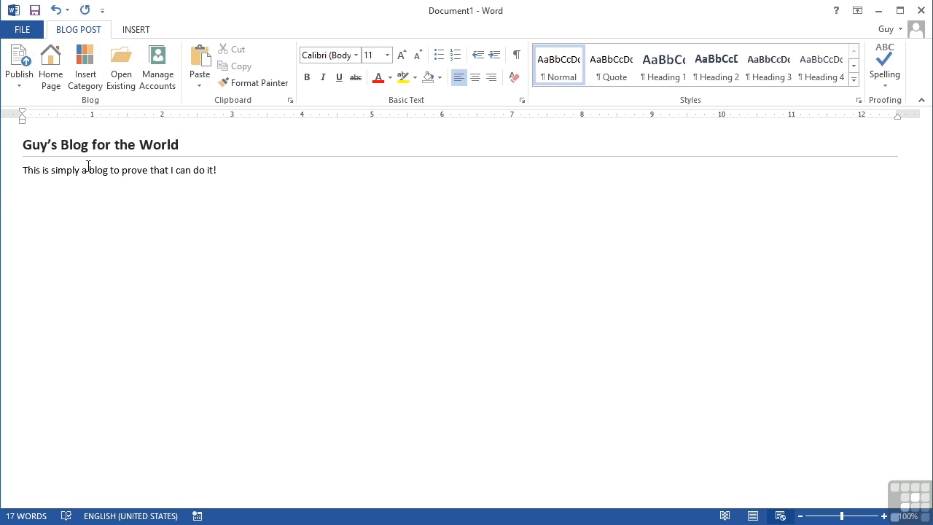
Publish the post to the guyvaccaro WordPress blog, accepting the send warning.
{"action": "left_click", "coordinate": [19, 66]}
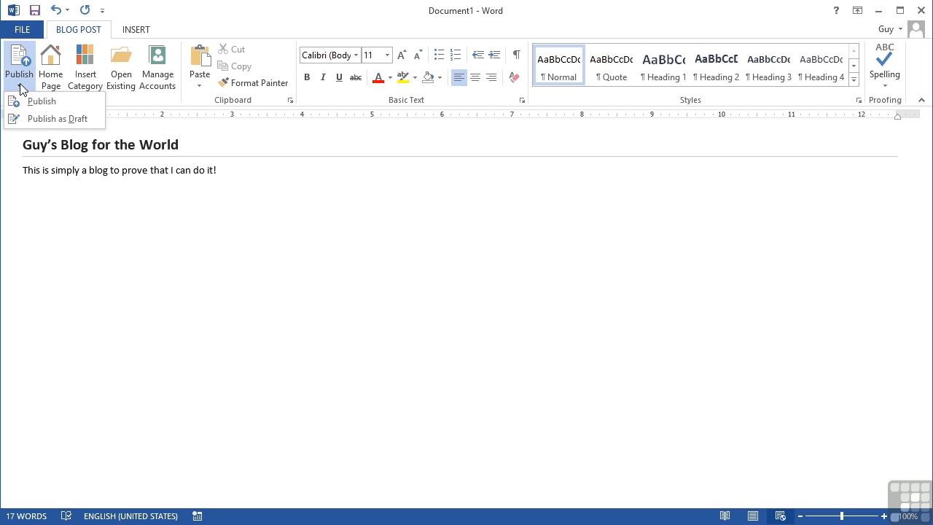
{"action": "left_click", "coordinate": [41, 100]}
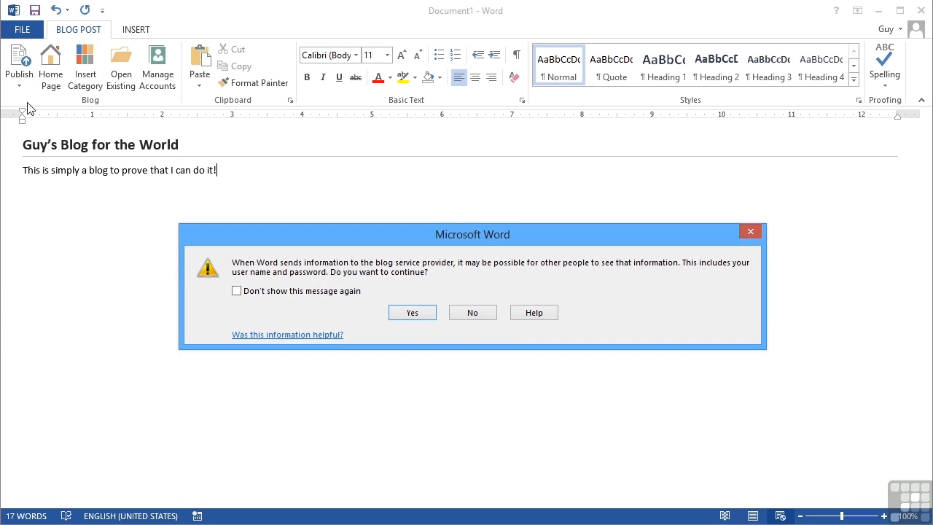
{"action": "mouse_move", "coordinate": [372, 332]}
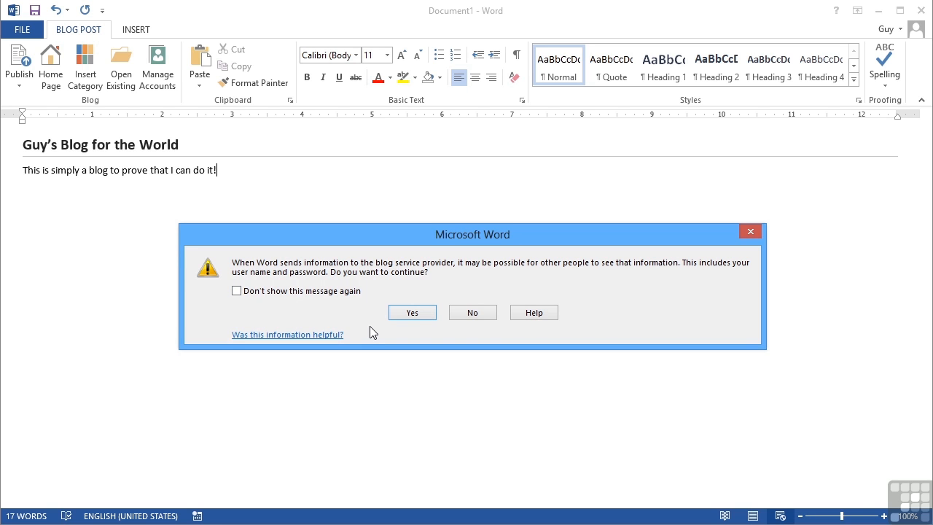
{"action": "left_click", "coordinate": [411, 312]}
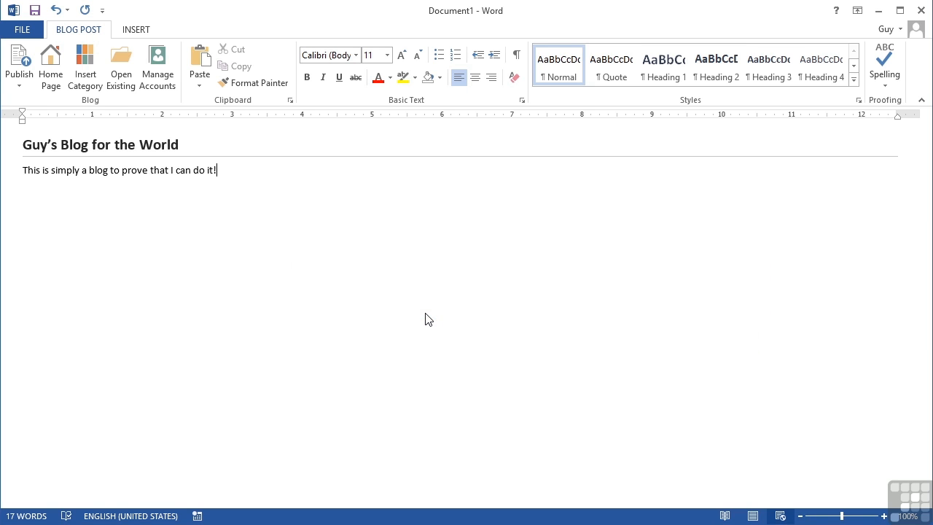
{"action": "left_click", "coordinate": [19, 65]}
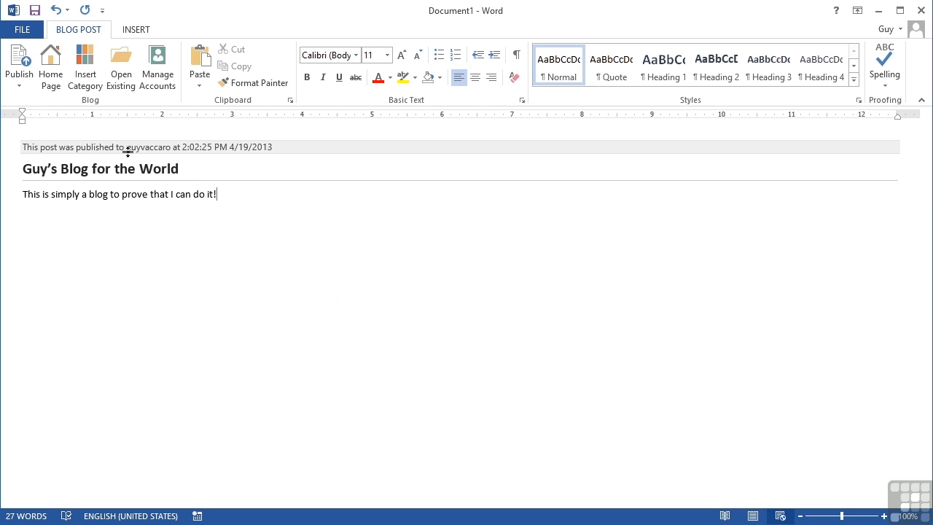
{"action": "mouse_move", "coordinate": [201, 268]}
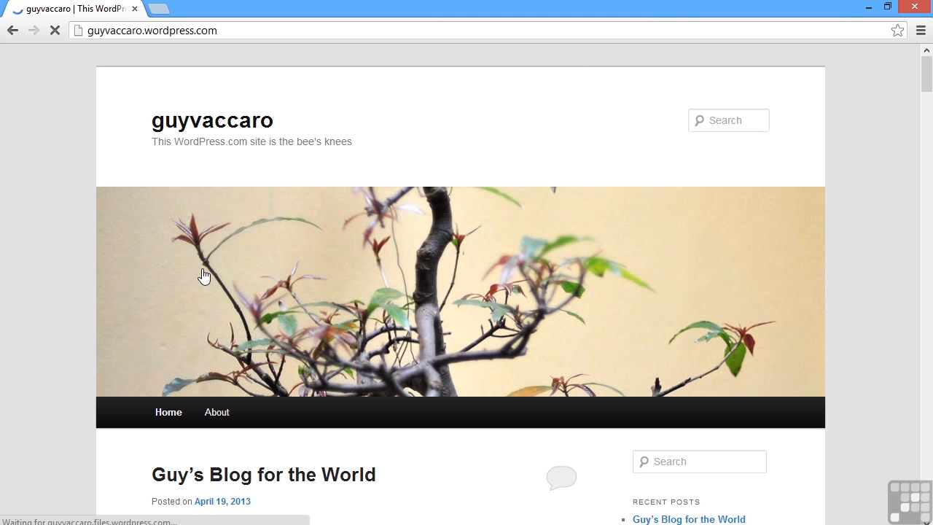
Scroll the reloaded blog page to see the new "Guy's Blog for the World" post.
{"action": "scroll", "scroll_direction": "down", "scroll_amount": 3}
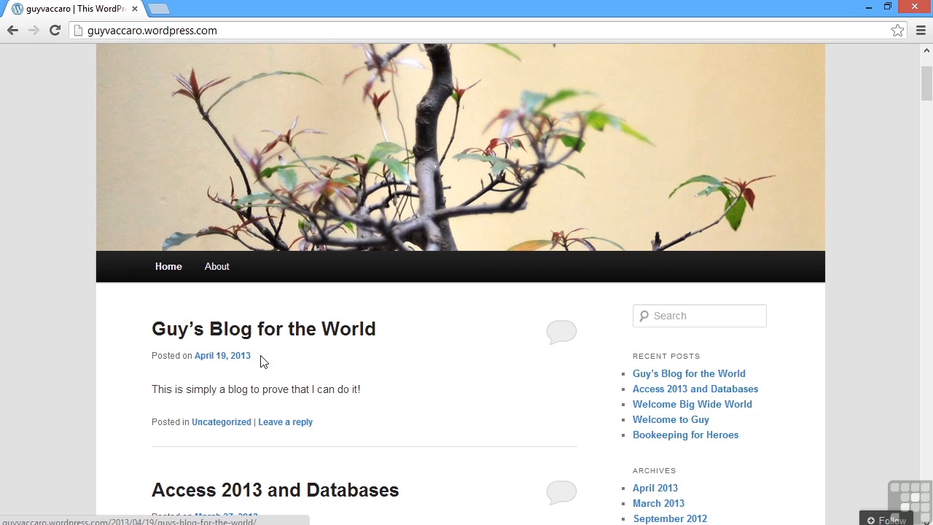
{"action": "mouse_move", "coordinate": [397, 396]}
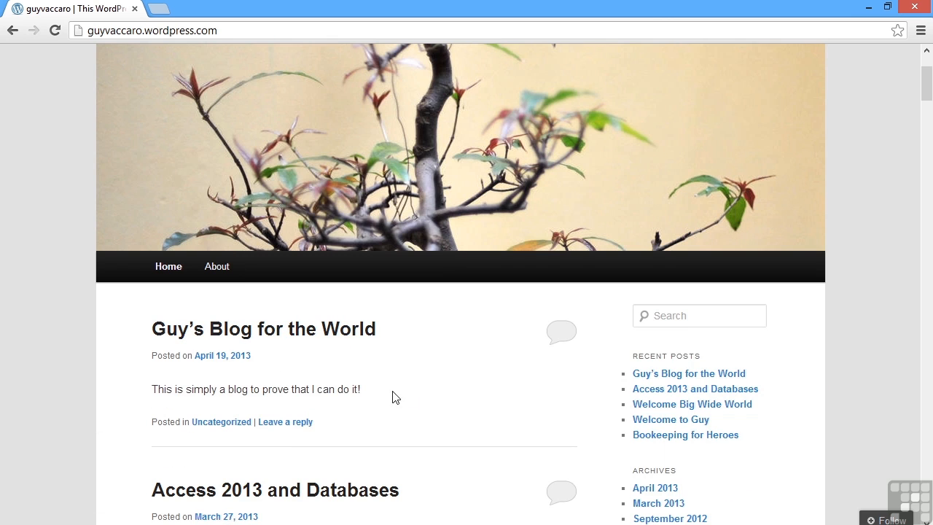
{"action": "mouse_move", "coordinate": [385, 394]}
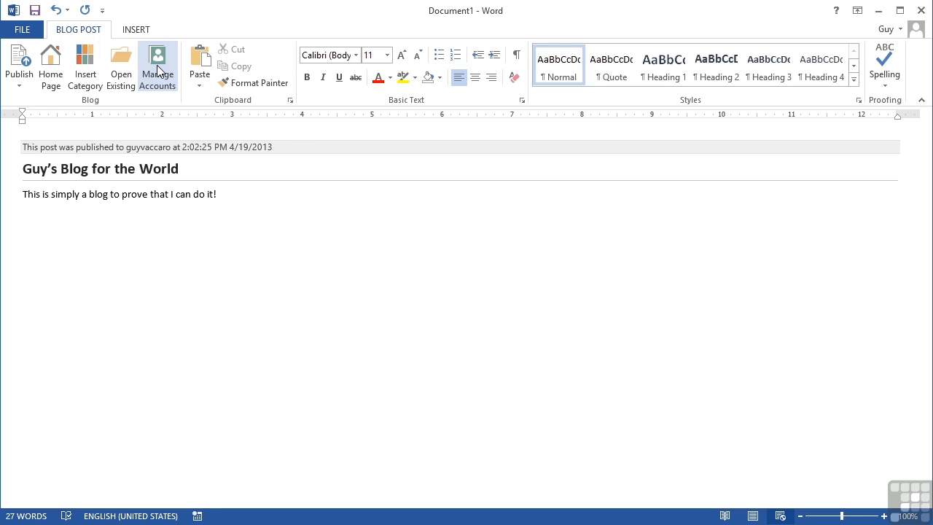
In Manage Accounts, select the guyvaccaro WordPress account and open its settings for editing.
{"action": "left_click", "coordinate": [158, 65]}
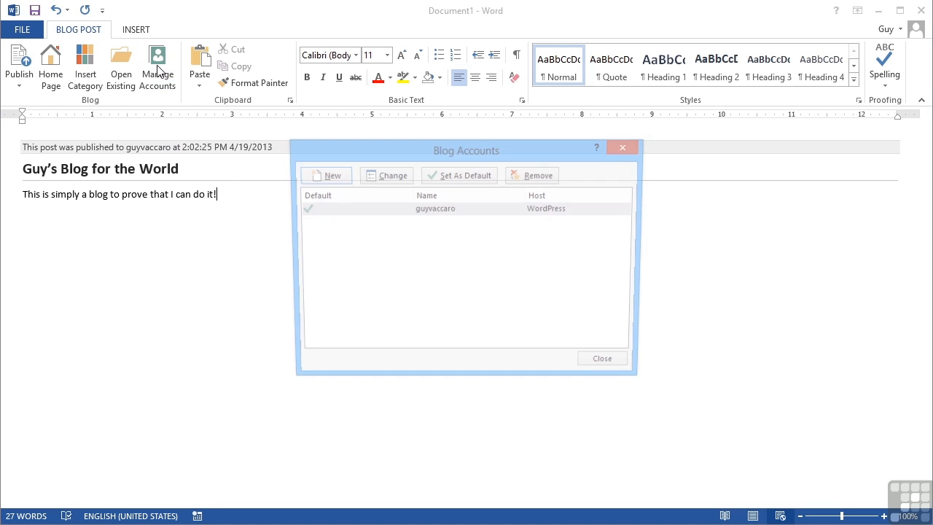
{"action": "left_click", "coordinate": [435, 208]}
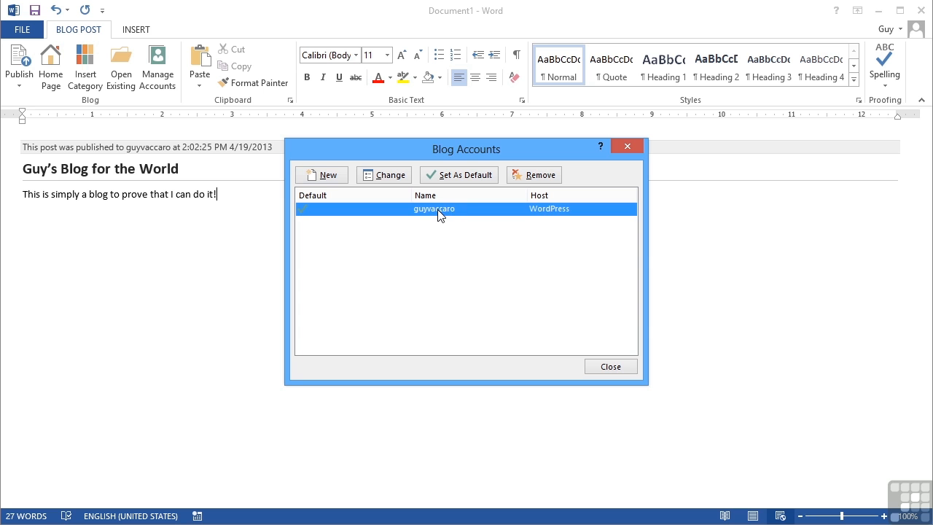
{"action": "left_click", "coordinate": [384, 175]}
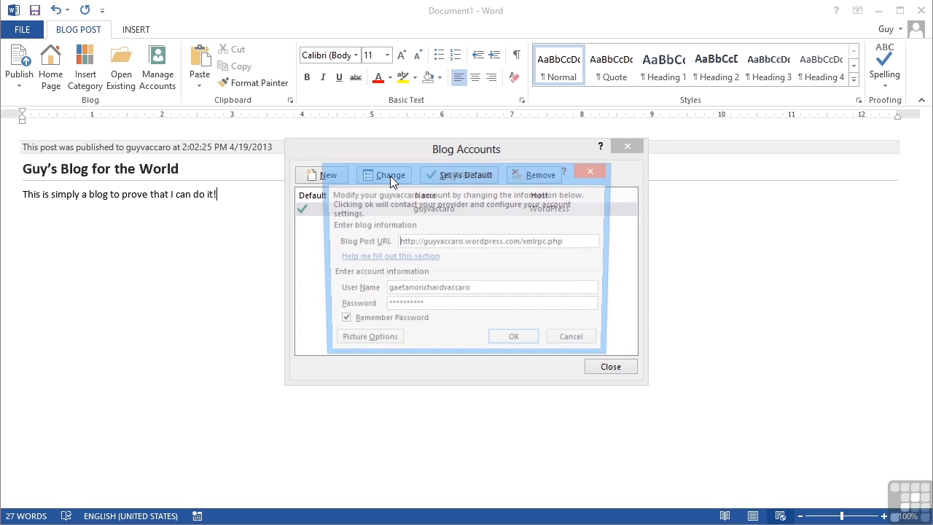
{"action": "left_click", "coordinate": [383, 175]}
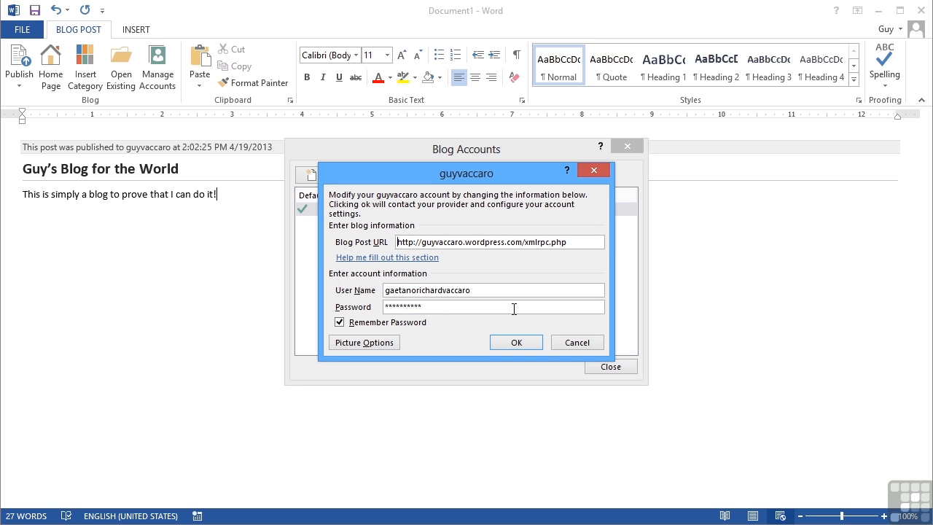
{"action": "mouse_move", "coordinate": [392, 251]}
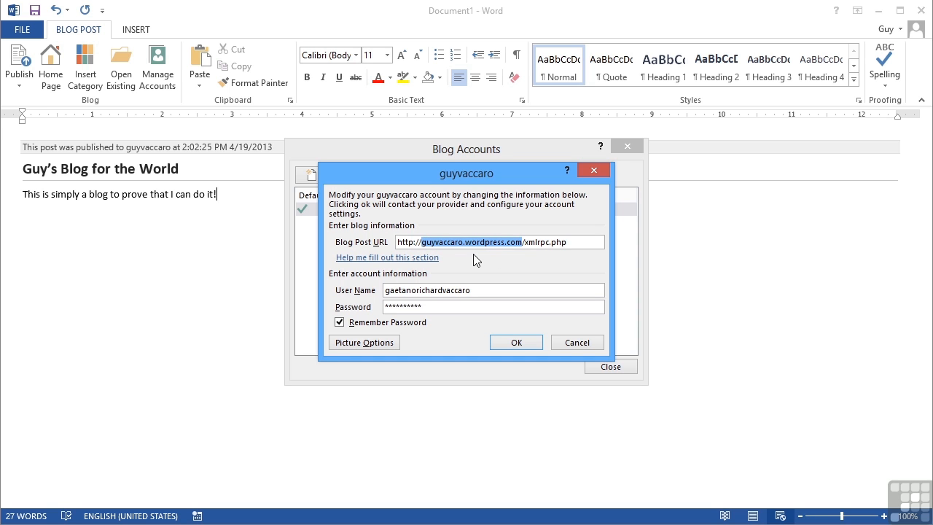
{"action": "mouse_move", "coordinate": [543, 241]}
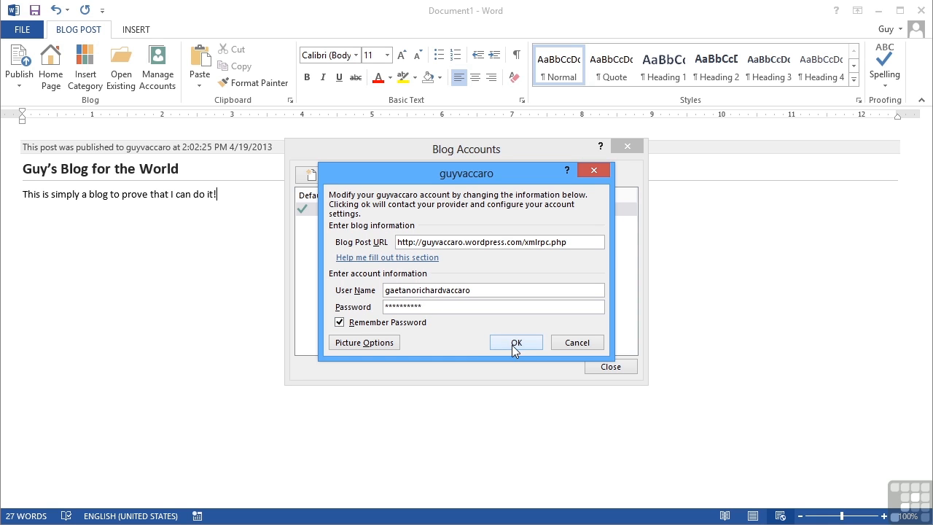
Confirm the account details, accept the privacy warning and acknowledge successful registration.
{"action": "left_click", "coordinate": [516, 342]}
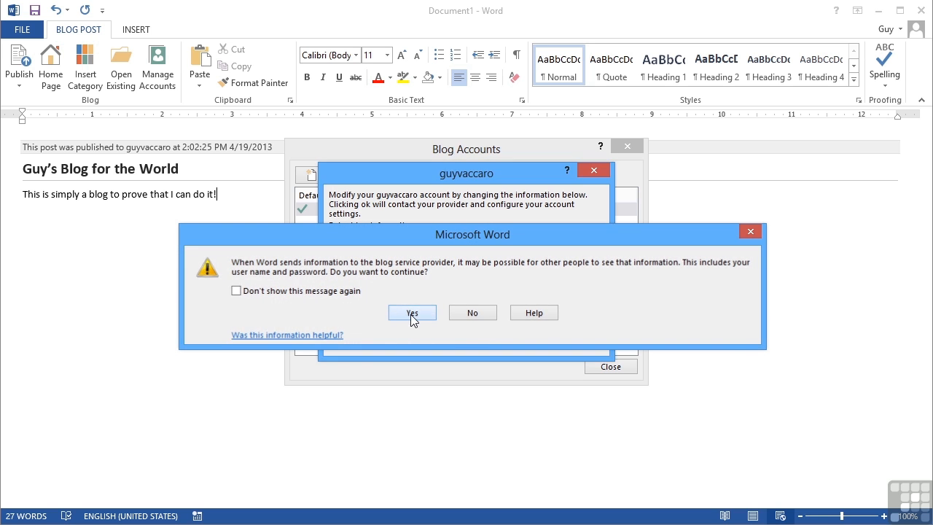
{"action": "left_click", "coordinate": [411, 311]}
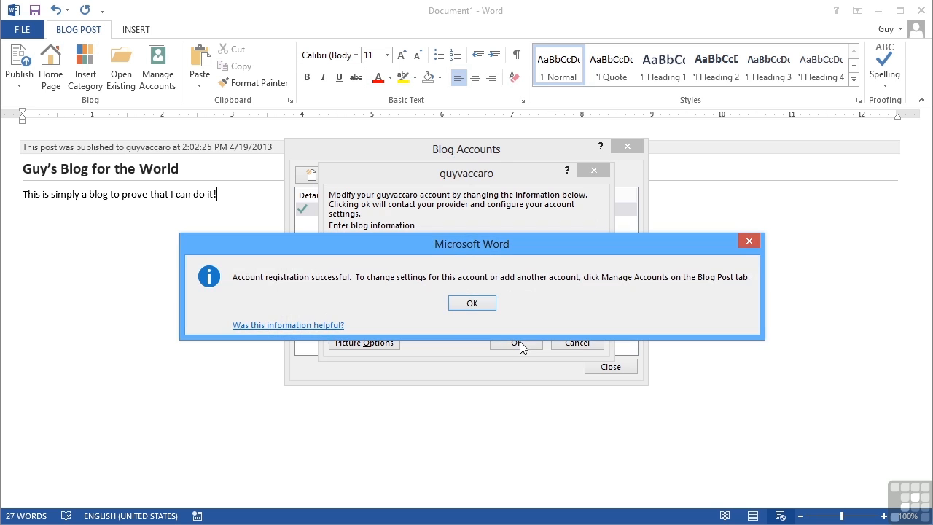
{"action": "left_click", "coordinate": [472, 301]}
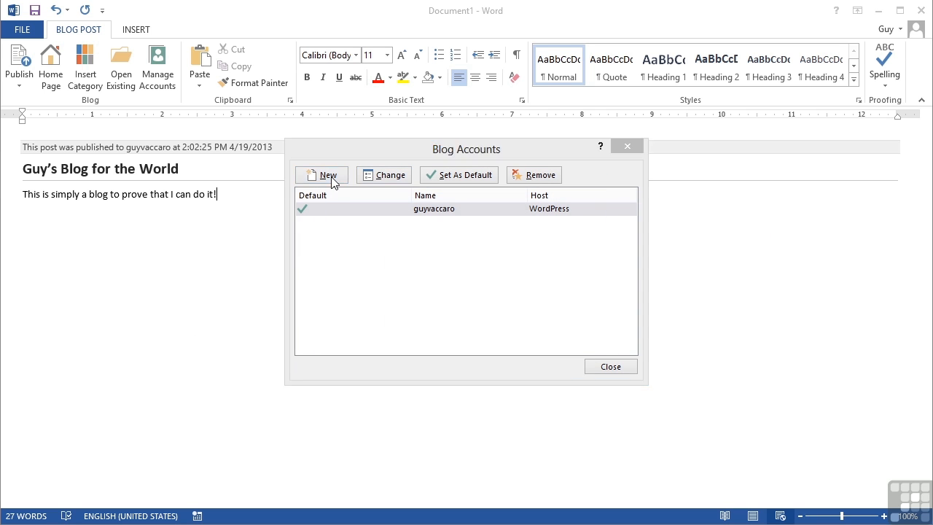
Start a new blog account with WordPress as provider and reach its account details.
{"action": "left_click", "coordinate": [322, 175]}
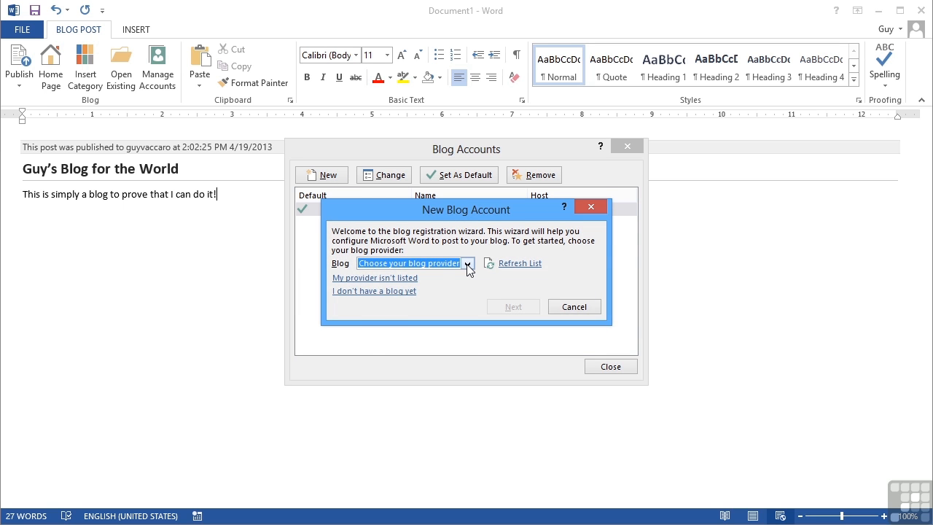
{"action": "left_click", "coordinate": [466, 263]}
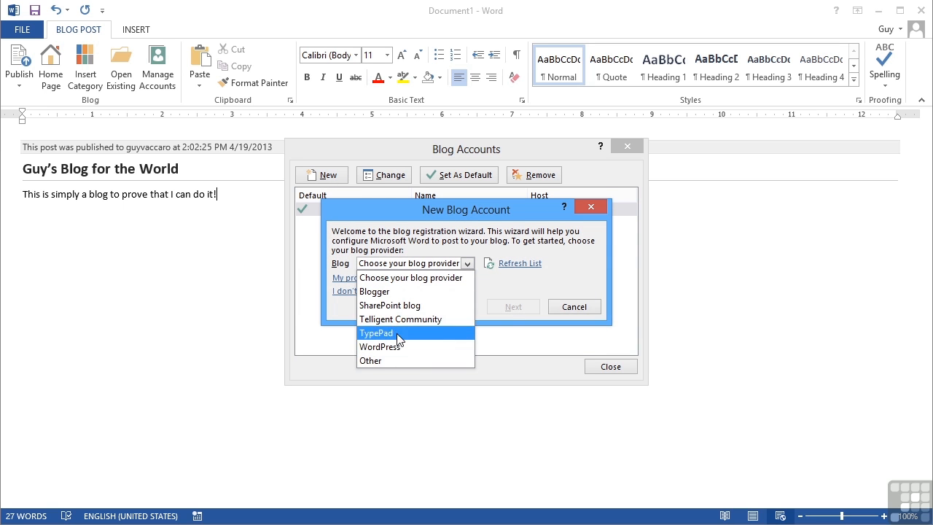
{"action": "left_click", "coordinate": [378, 347]}
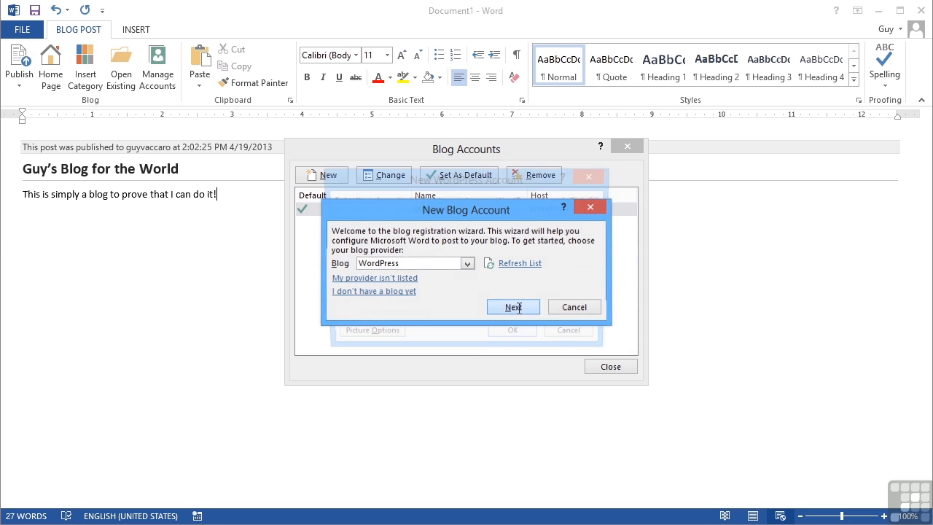
{"action": "left_click", "coordinate": [513, 306]}
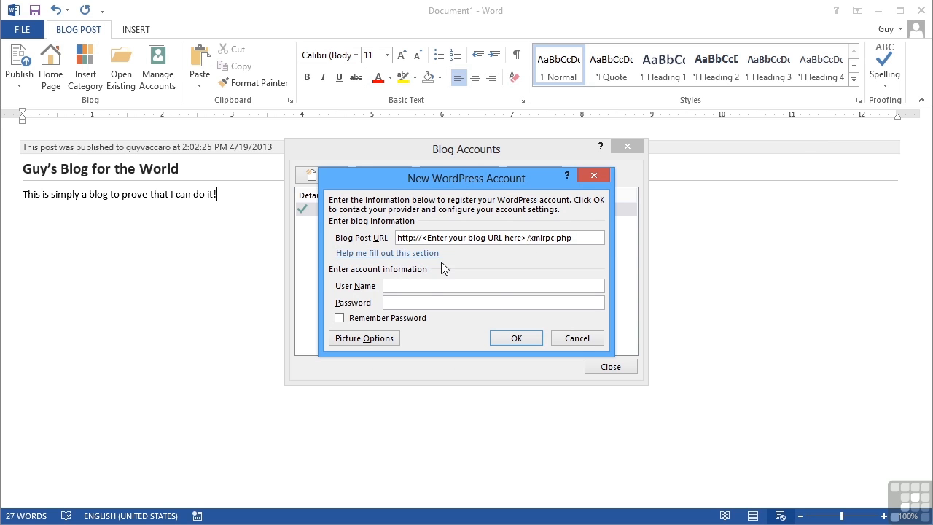
{"action": "left_click", "coordinate": [339, 318]}
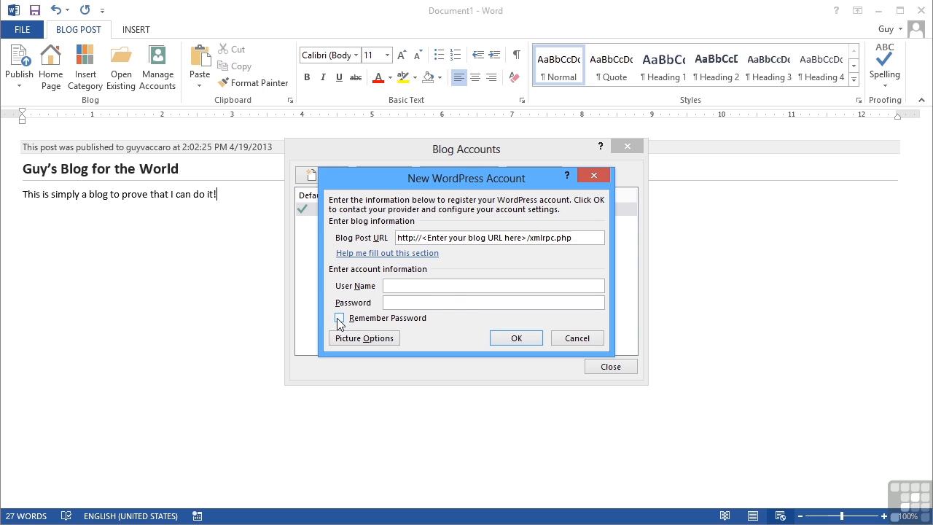
{"action": "left_click", "coordinate": [338, 317]}
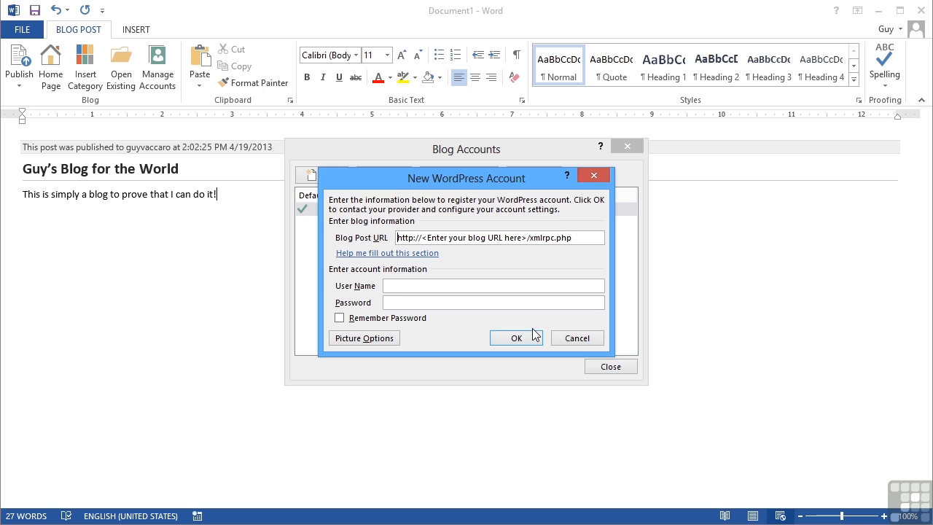
{"action": "mouse_move", "coordinate": [581, 208]}
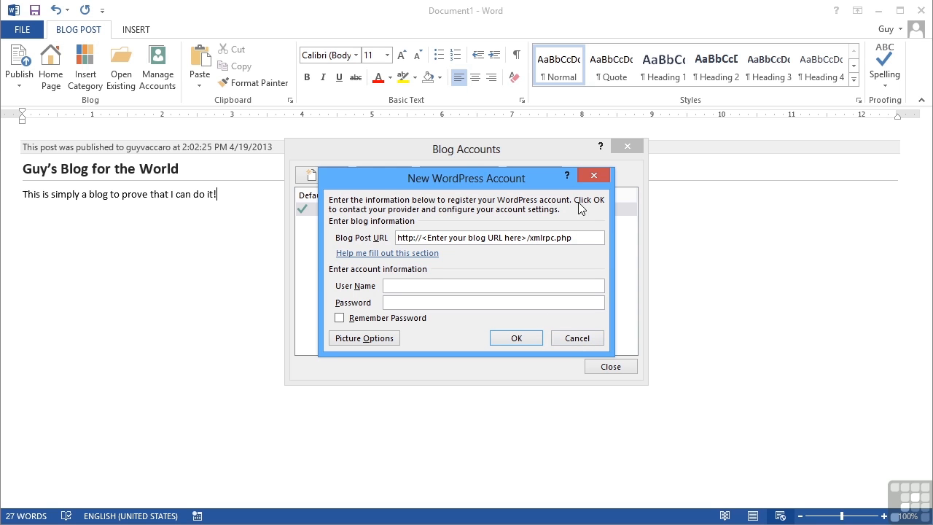
{"action": "mouse_move", "coordinate": [542, 323]}
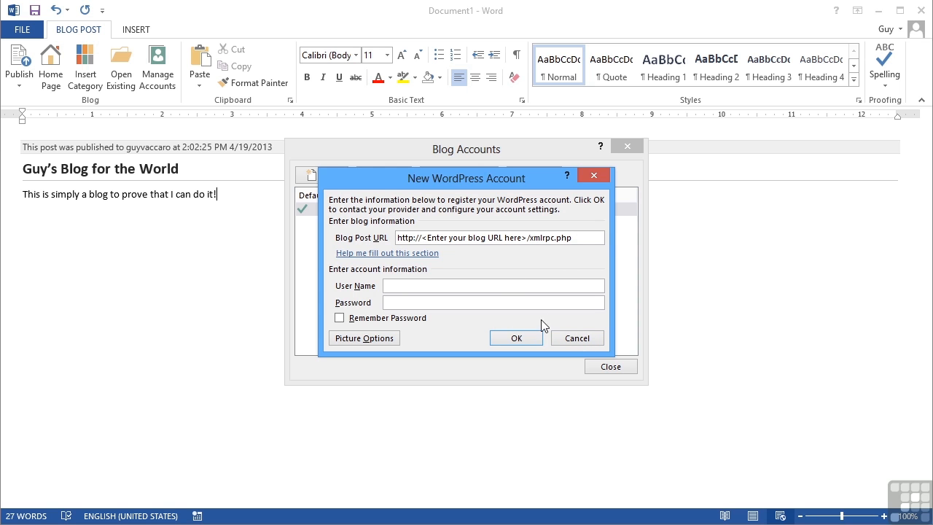
{"action": "mouse_move", "coordinate": [577, 338]}
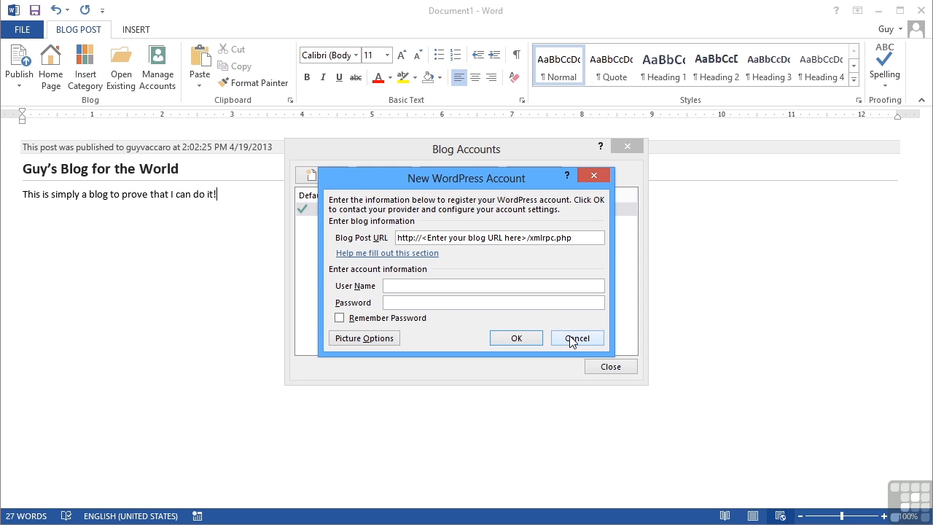
Cancel the new WordPress account and close the Blog Accounts list.
{"action": "left_click", "coordinate": [577, 338]}
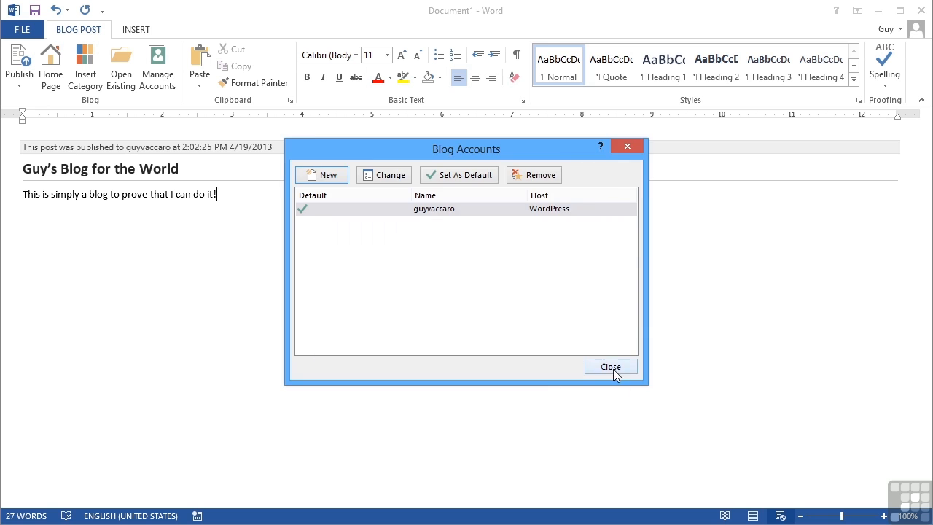
{"action": "left_click", "coordinate": [611, 366]}
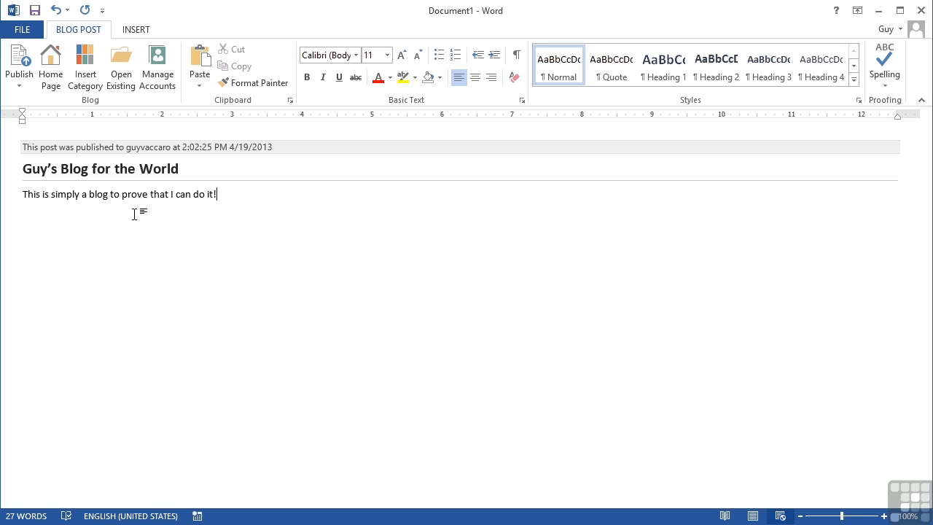
{"action": "mouse_move", "coordinate": [183, 217]}
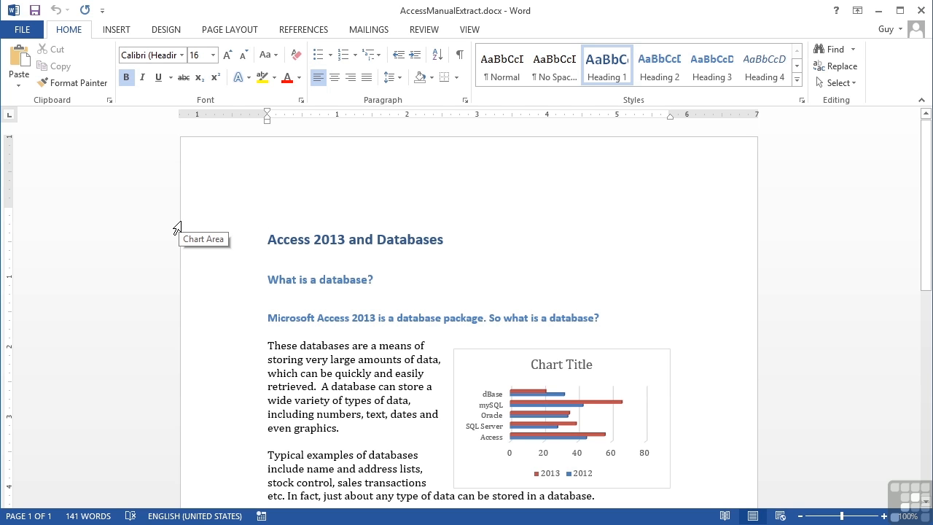
Share AccessManualExtract.docx via Post to Blog, creating a new blog post draft from it.
{"action": "left_click", "coordinate": [22, 29]}
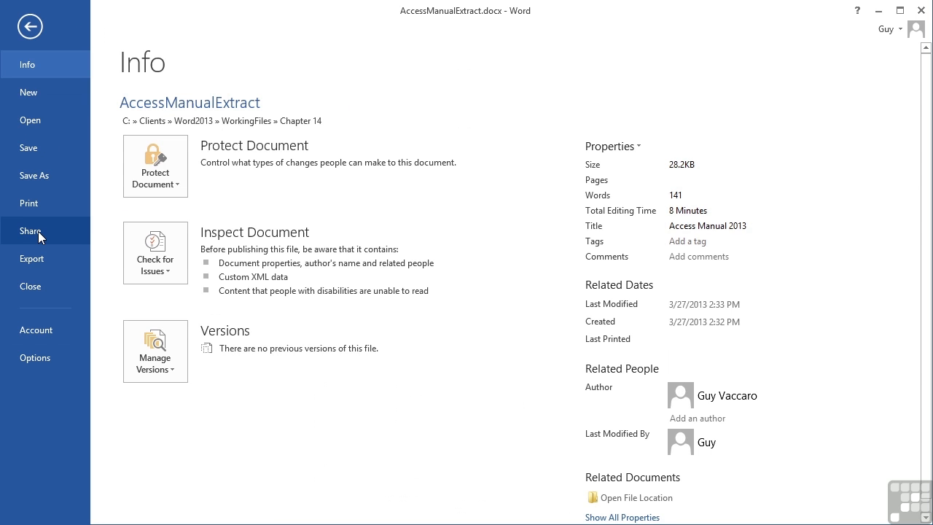
{"action": "left_click", "coordinate": [29, 231]}
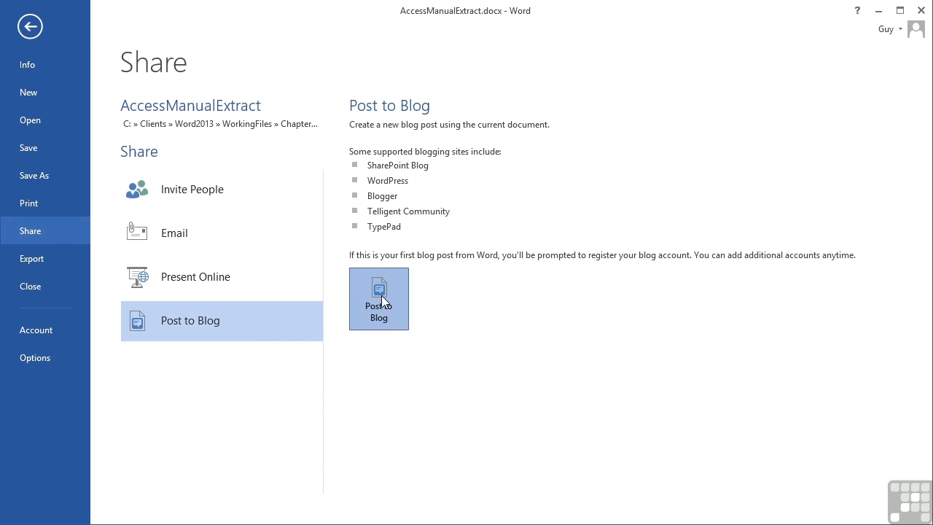
{"action": "left_click", "coordinate": [379, 297]}
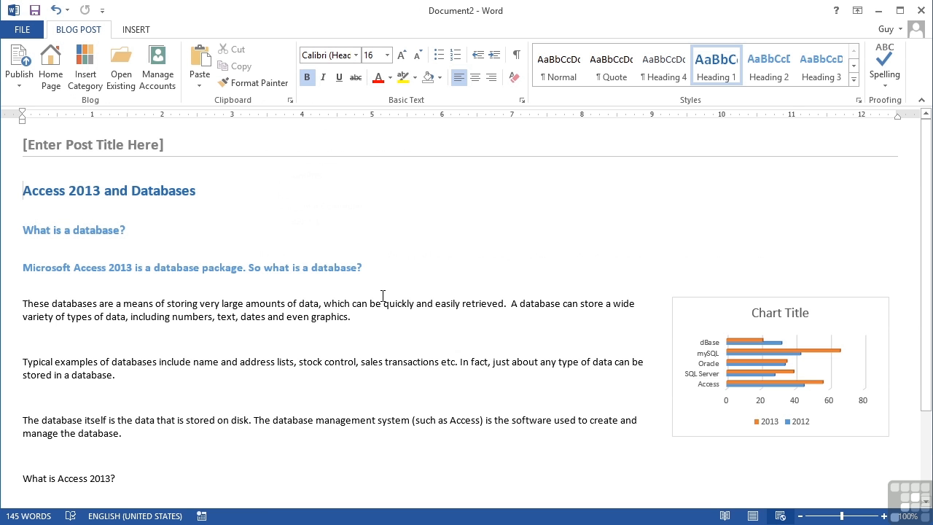
Move the "Access 2013 and Databases" heading into the post title placeholder.
{"action": "left_click", "coordinate": [24, 190]}
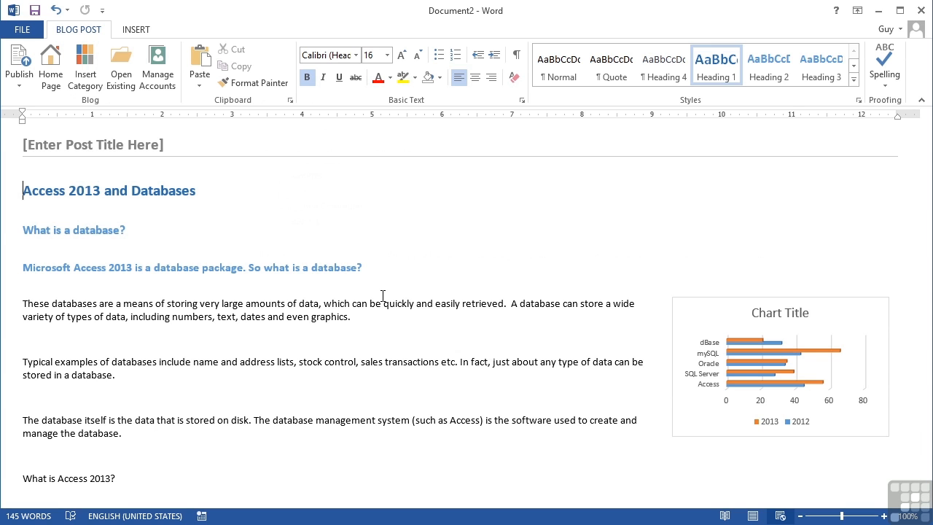
{"action": "mouse_move", "coordinate": [201, 254]}
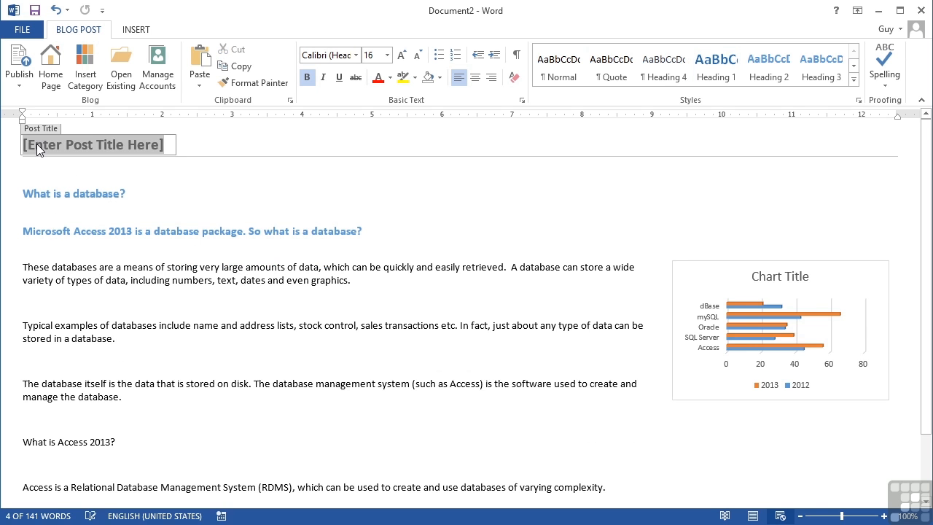
{"action": "mouse_move", "coordinate": [51, 153]}
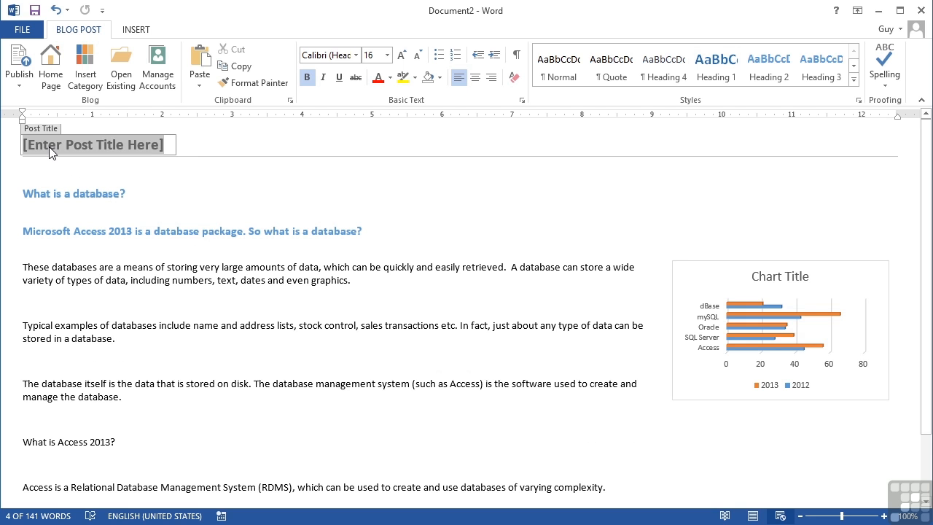
{"action": "key", "text": "ctrl+v"}
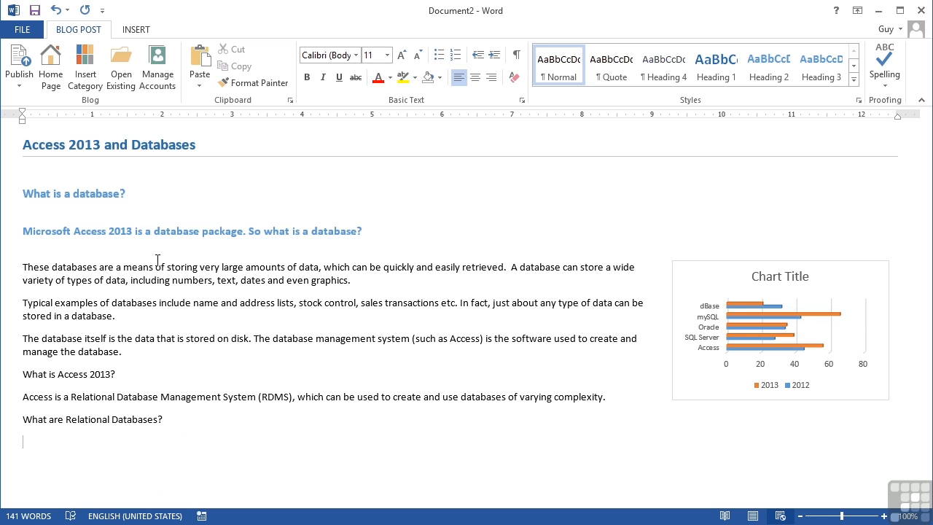
Send the Access 2013 and Databases post to the guyvaccaro WordPress blog, confirming the warning.
{"action": "left_click", "coordinate": [19, 65]}
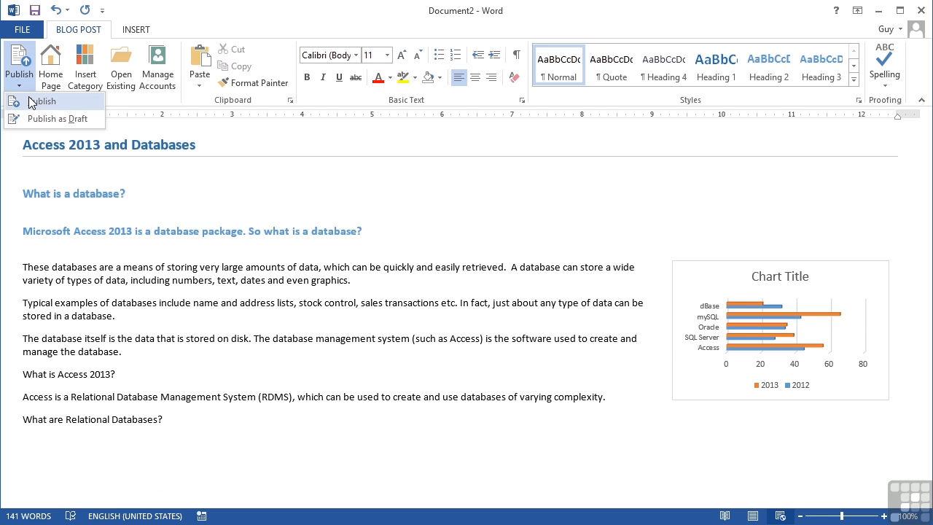
{"action": "left_click", "coordinate": [44, 101]}
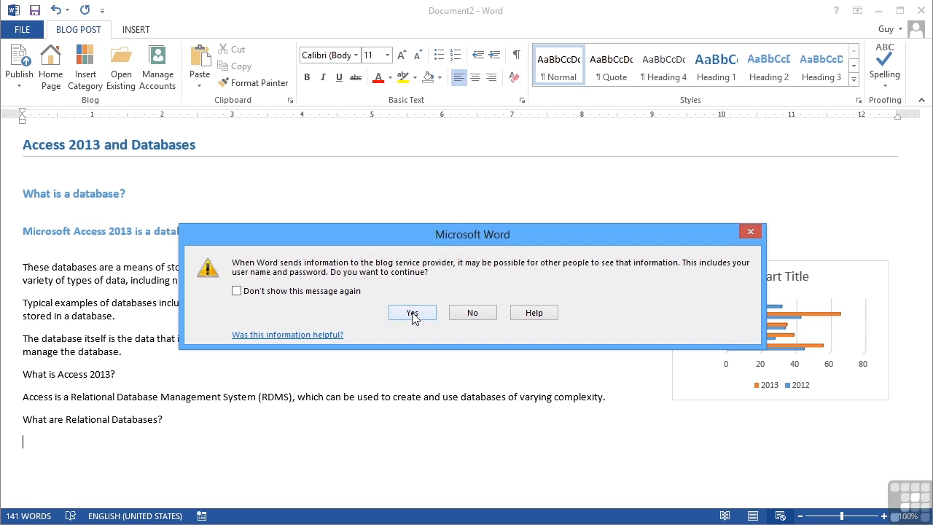
{"action": "left_click", "coordinate": [411, 312]}
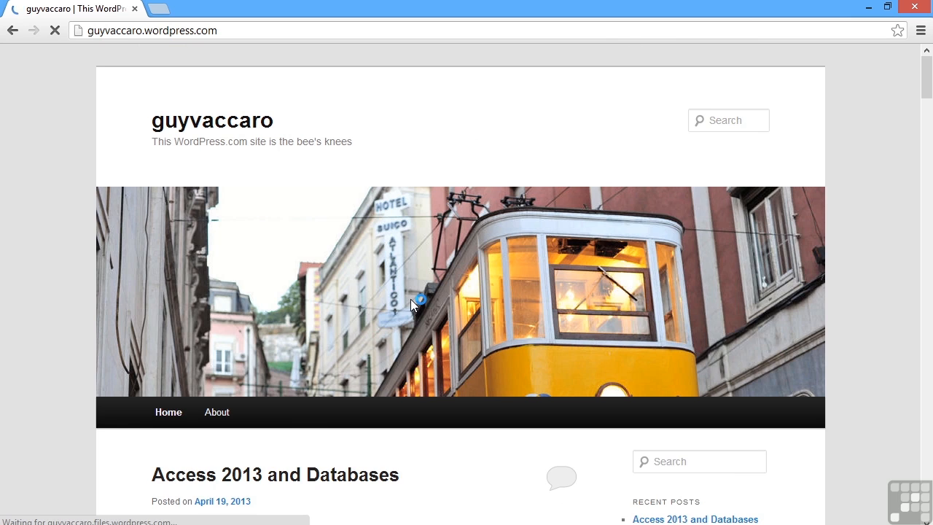
Scroll the blog homepage in Chrome to view the newly published Access post.
{"action": "scroll", "scroll_direction": "down", "scroll_amount": 3}
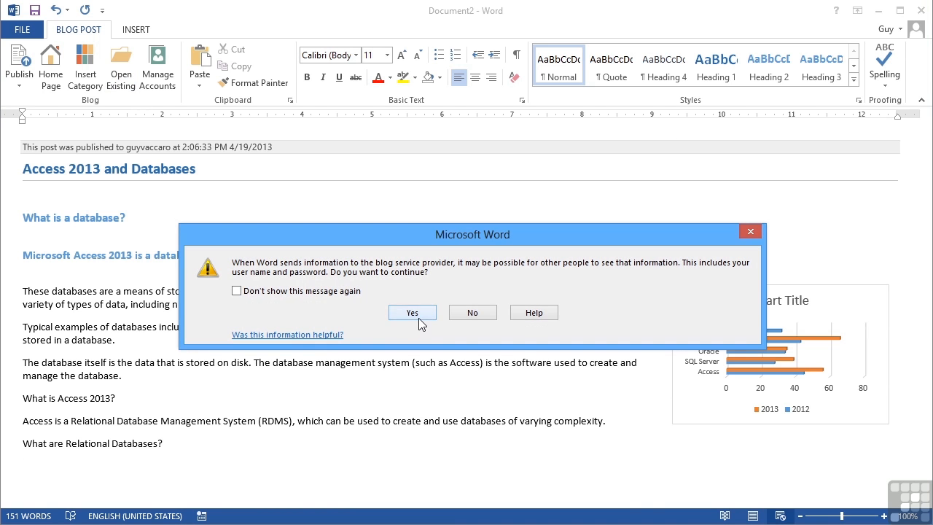
Fetch the existing 'Hello world!' post from the blog into a new Word document.
{"action": "left_click", "coordinate": [411, 311]}
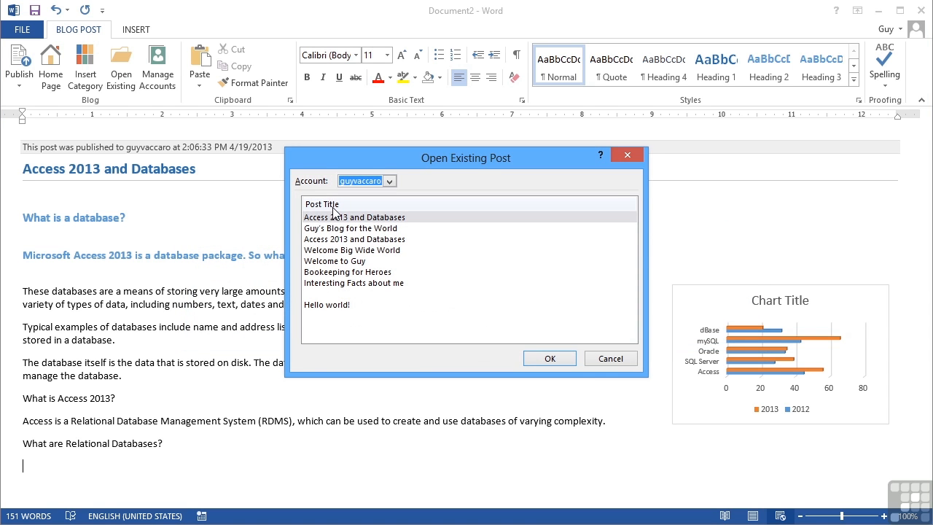
{"action": "left_click", "coordinate": [350, 228]}
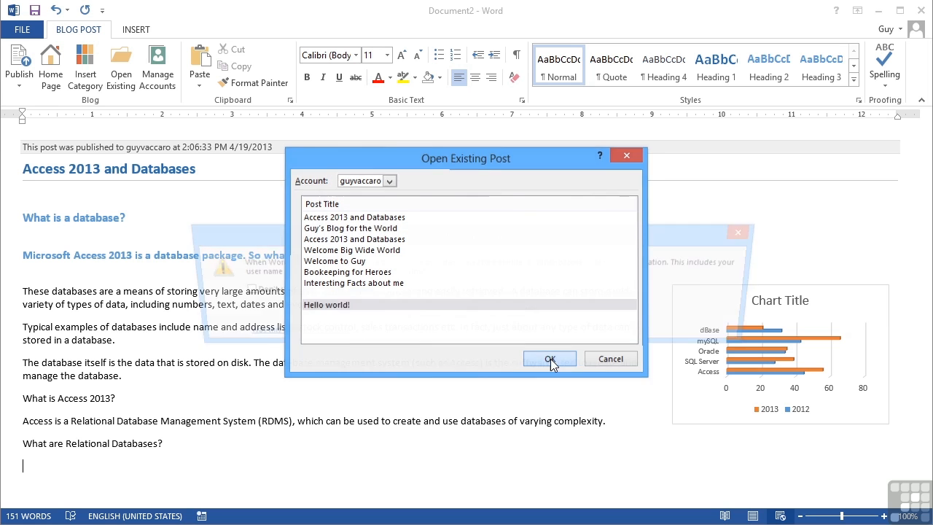
{"action": "left_click", "coordinate": [550, 358]}
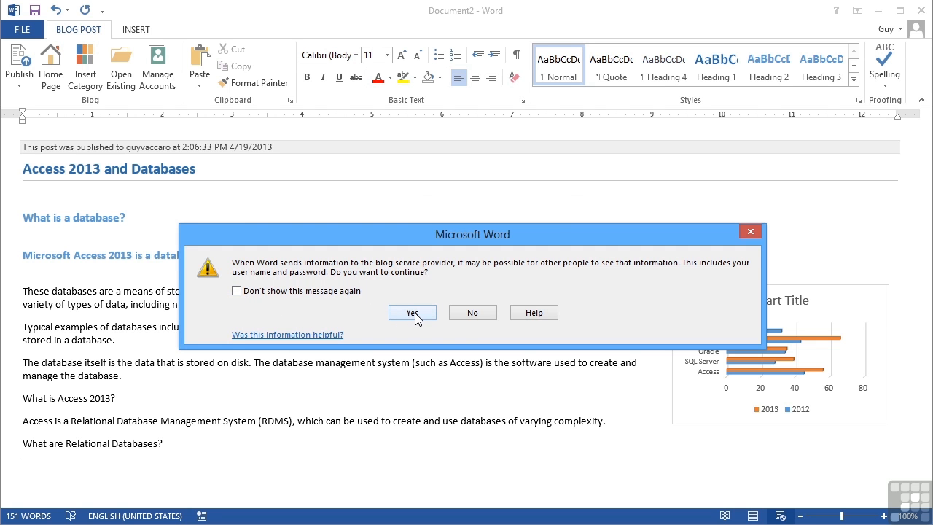
{"action": "left_click", "coordinate": [412, 312]}
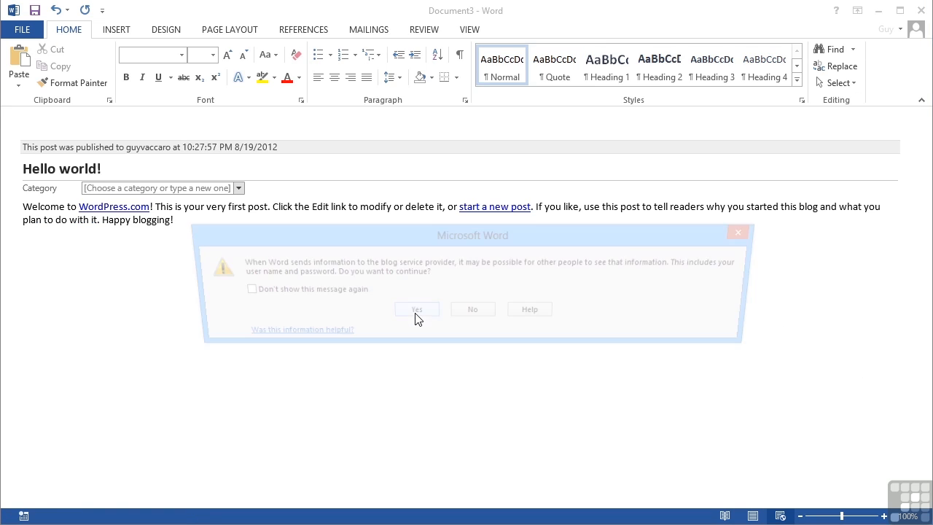
Replace the welcome paragraph with 'This is now Guy running the Show'.
{"action": "left_click", "coordinate": [417, 309]}
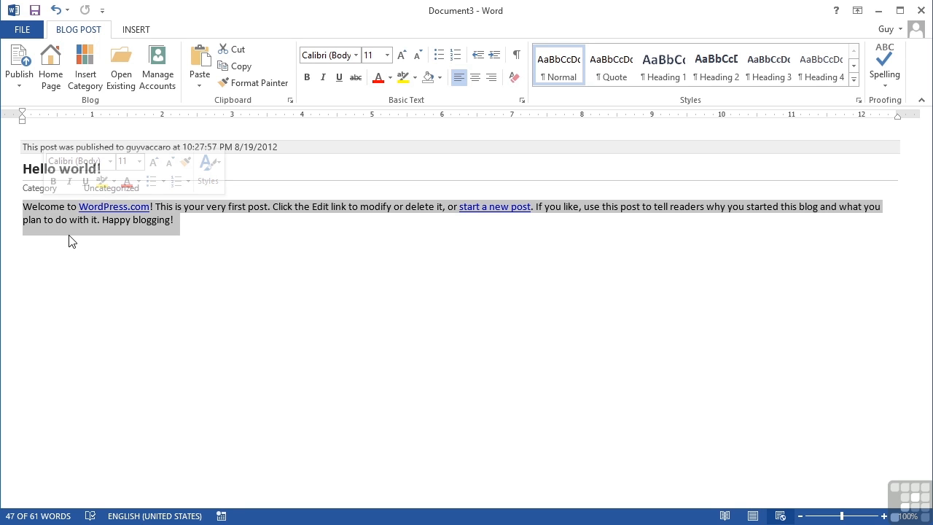
{"action": "key", "text": "Delete"}
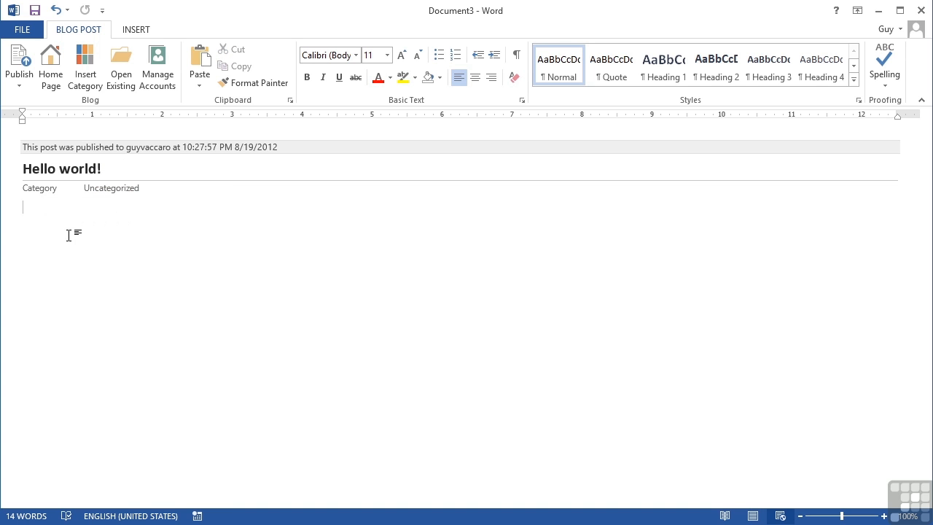
{"action": "type", "text": "This"}
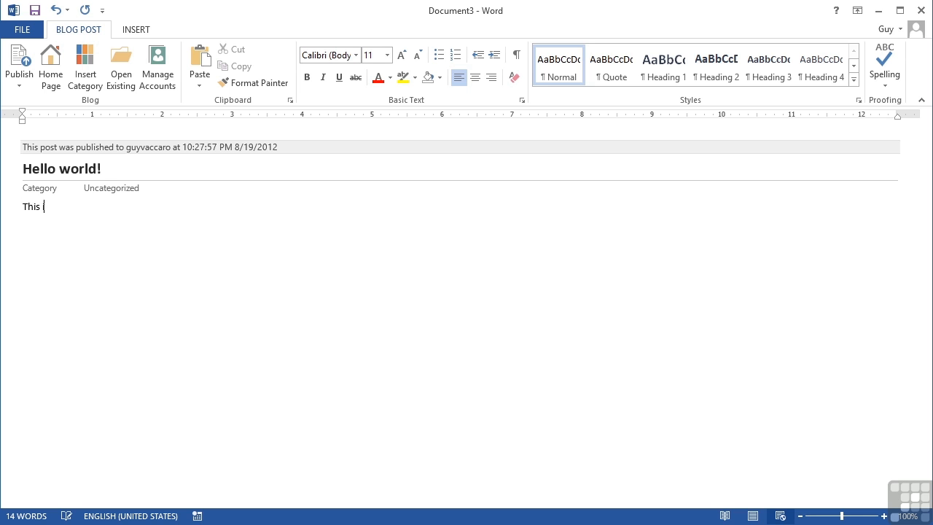
{"action": "type", "text": "is now Guy r"}
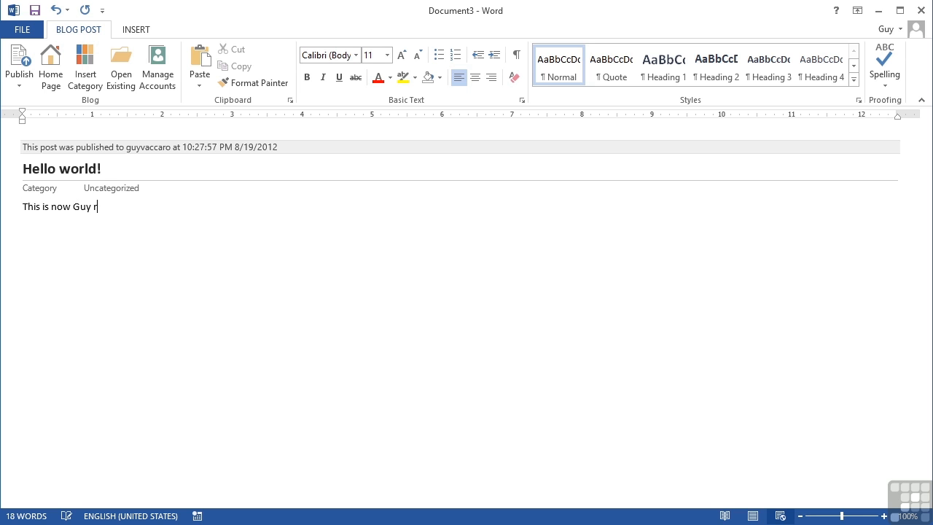
{"action": "type", "text": "unning the Show"}
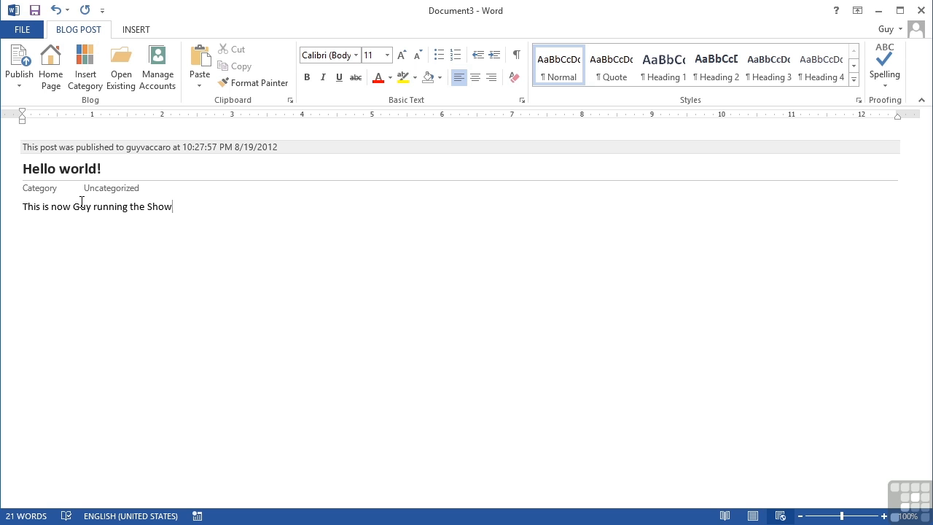
Republish the edited 'Hello world!' post to the blog, confirming the warning.
{"action": "left_click", "coordinate": [19, 66]}
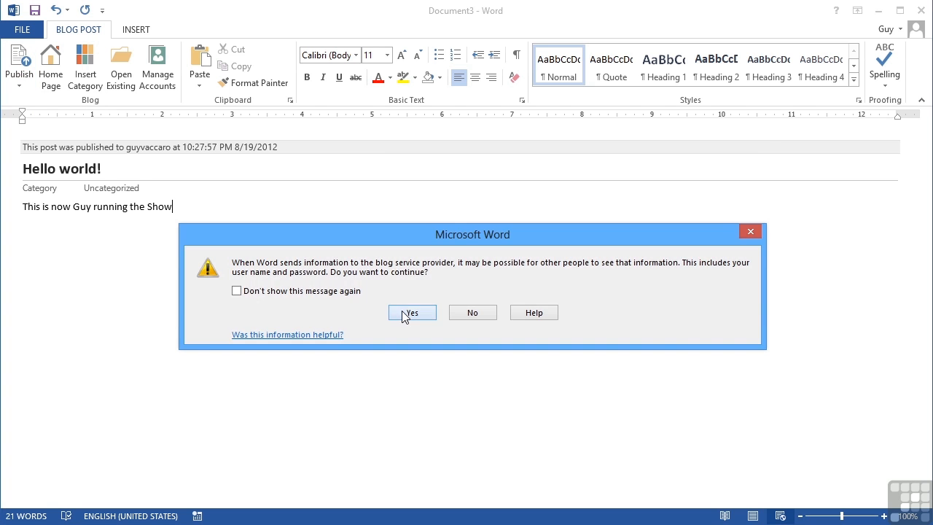
{"action": "left_click", "coordinate": [411, 312]}
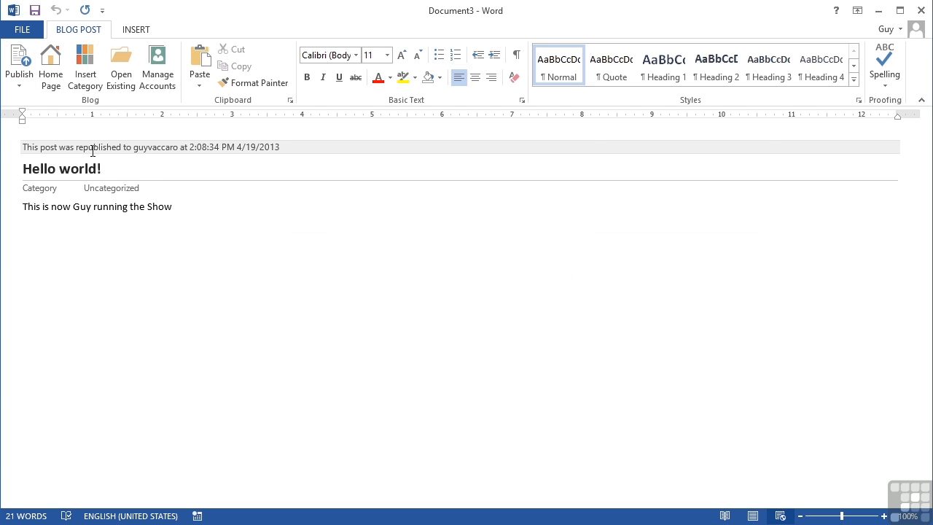
{"action": "mouse_move", "coordinate": [300, 340]}
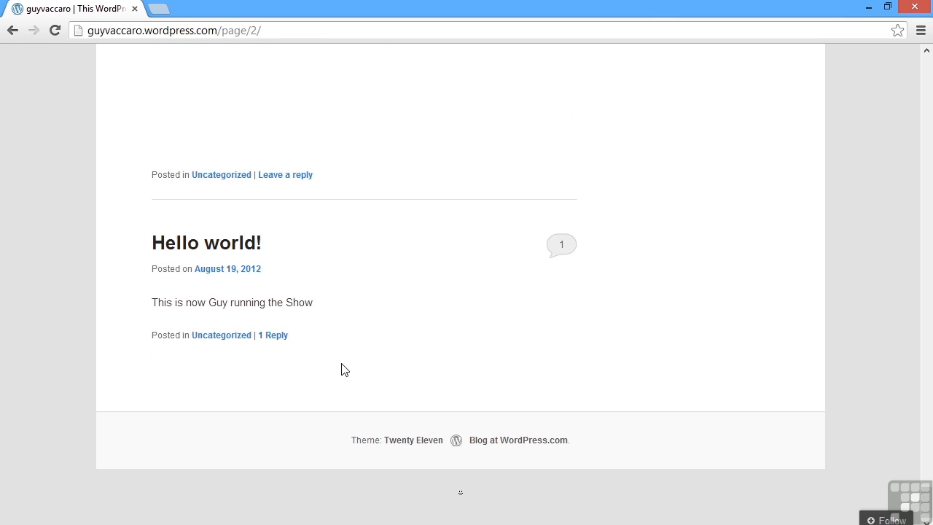
{"action": "mouse_move", "coordinate": [312, 370]}
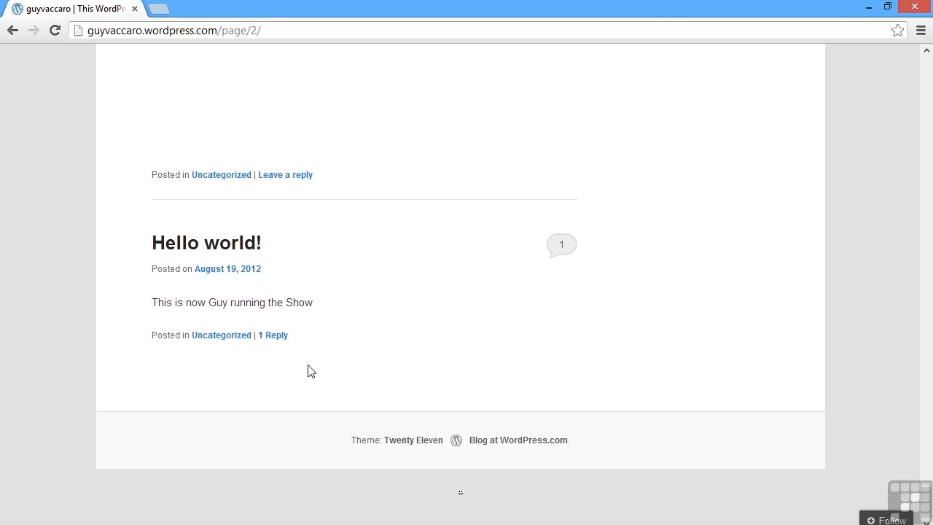
{"action": "mouse_move", "coordinate": [192, 322]}
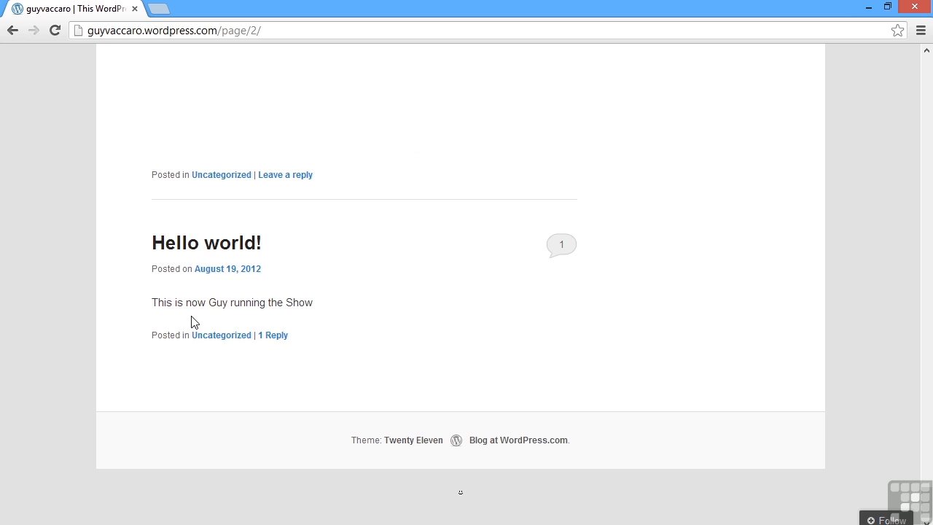
{"action": "mouse_move", "coordinate": [277, 328]}
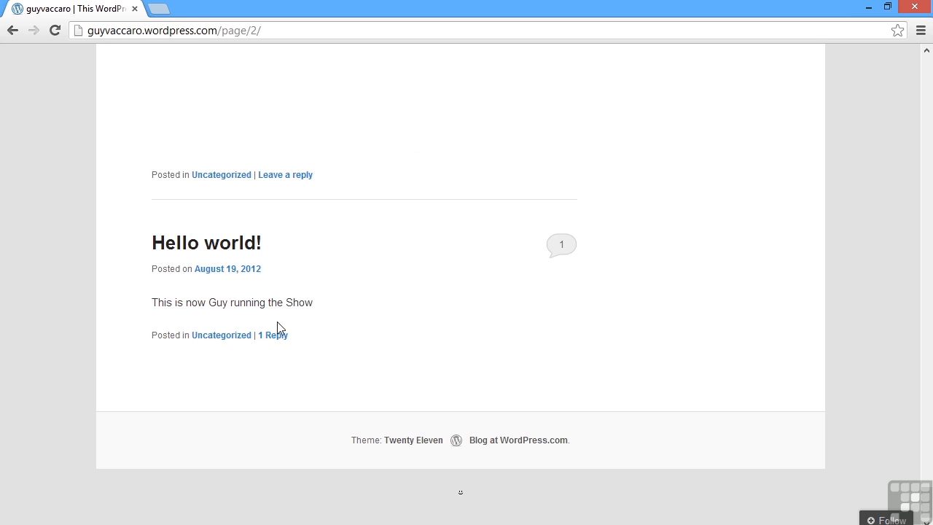
{"action": "mouse_move", "coordinate": [378, 343]}
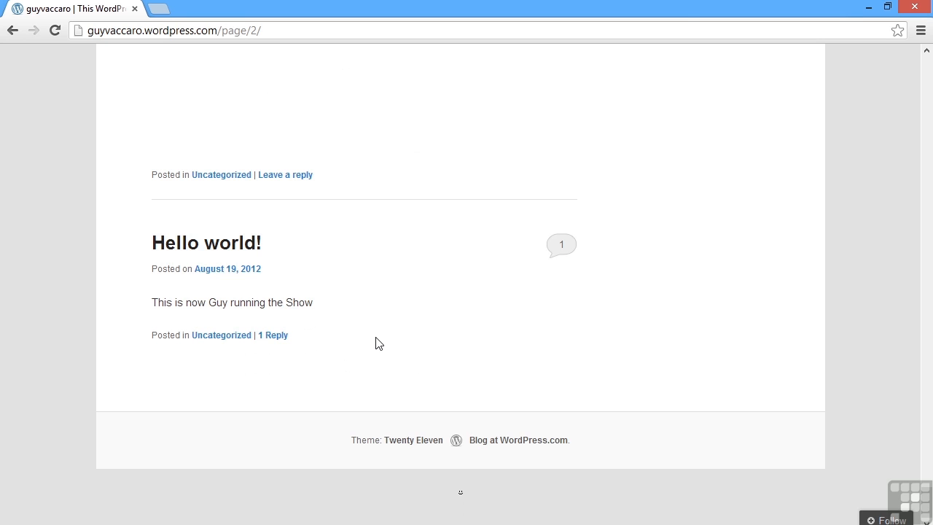